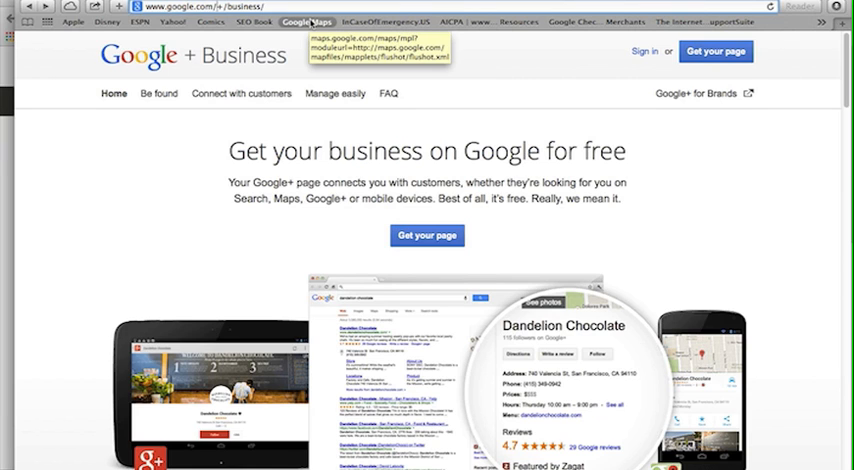
{"action": "mouse_move", "coordinate": [316, 22]}
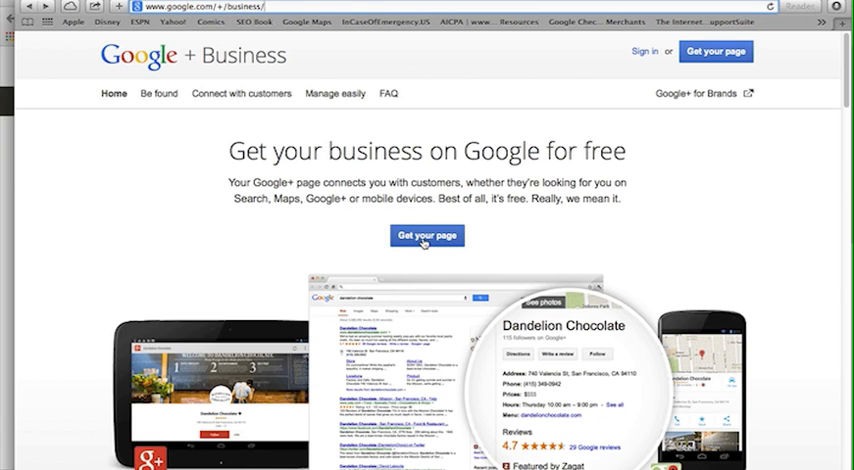
Follow 'Get your page' to start a free business page, landing on Google sign-in.
{"action": "left_click", "coordinate": [424, 236]}
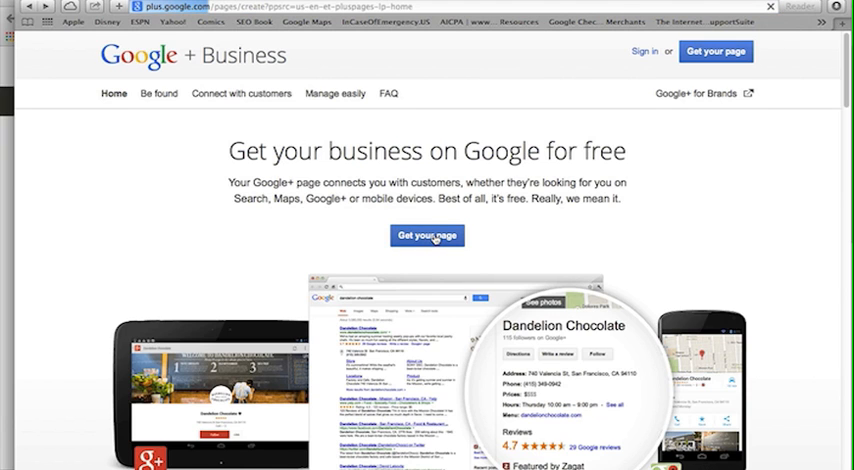
{"action": "left_click", "coordinate": [426, 236]}
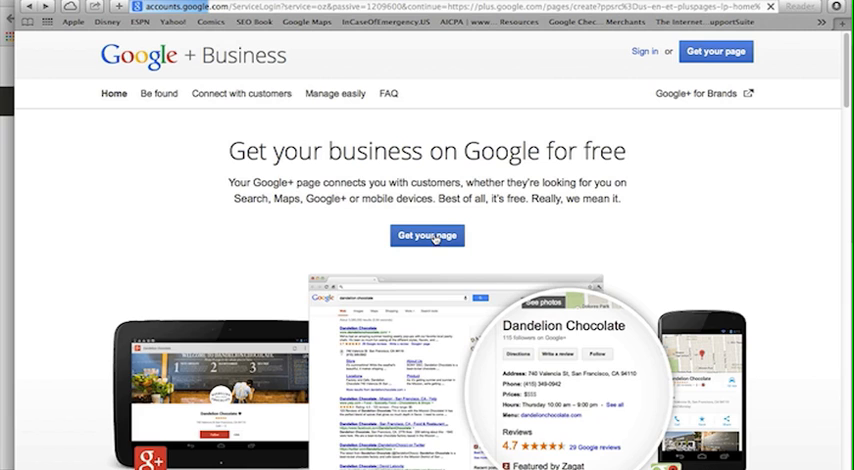
{"action": "left_click", "coordinate": [428, 236]}
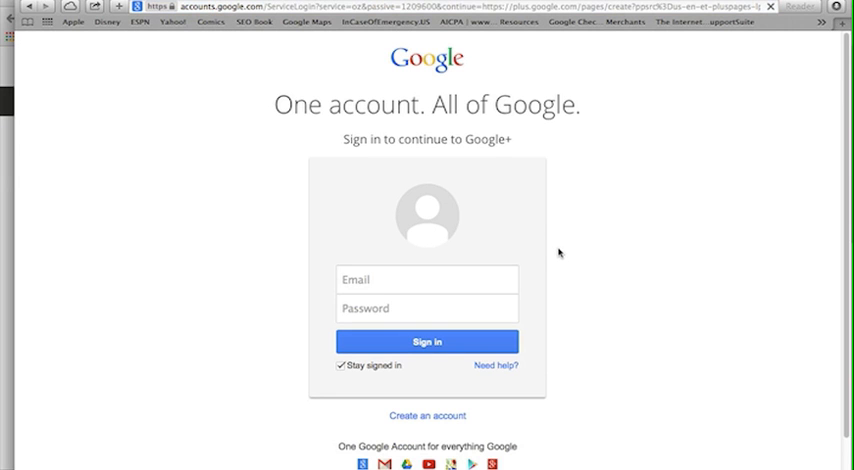
{"action": "left_click", "coordinate": [426, 280]}
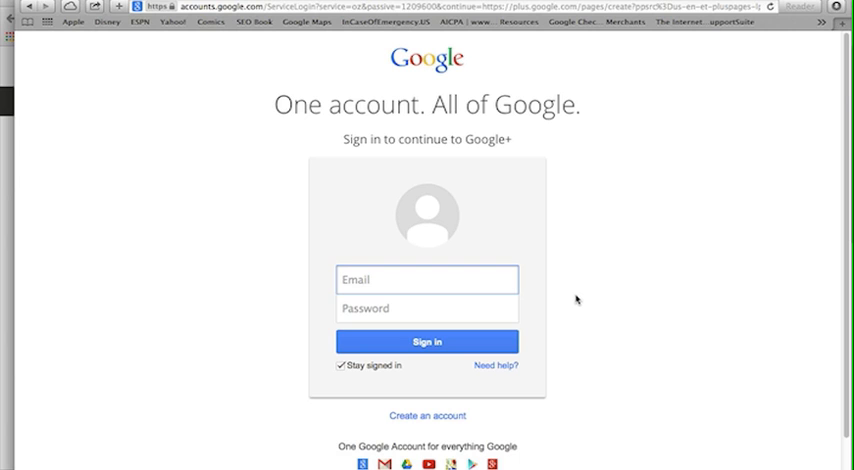
{"action": "left_click", "coordinate": [426, 280]}
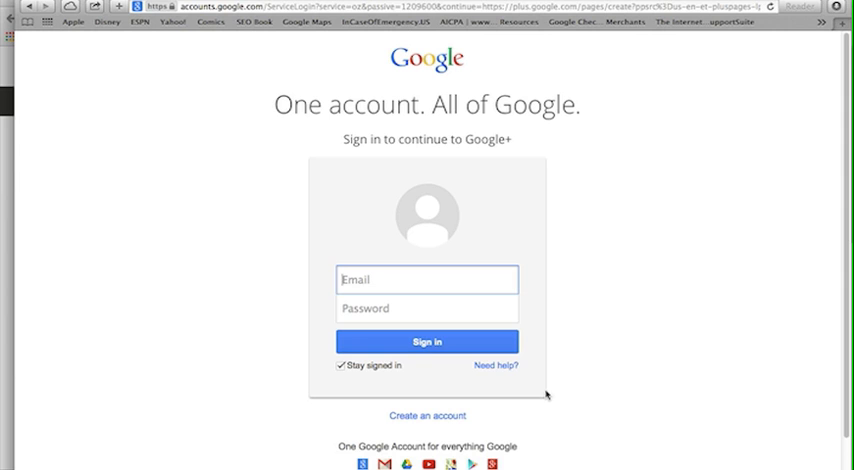
{"action": "mouse_move", "coordinate": [426, 416]}
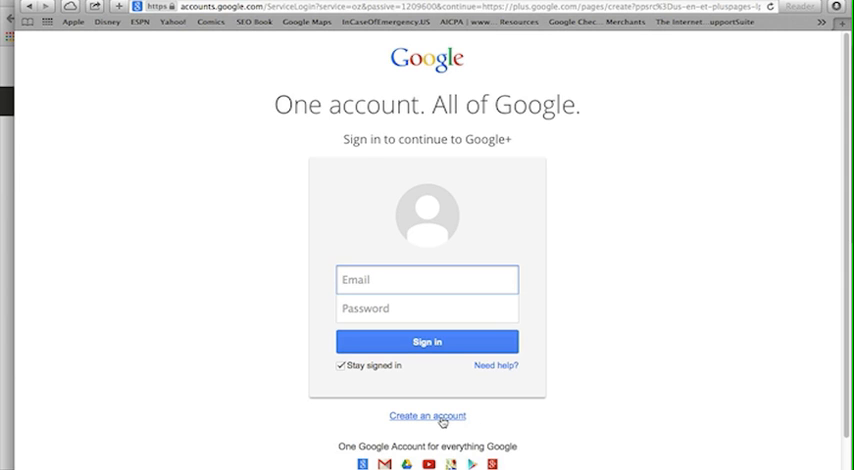
{"action": "left_click", "coordinate": [424, 416]}
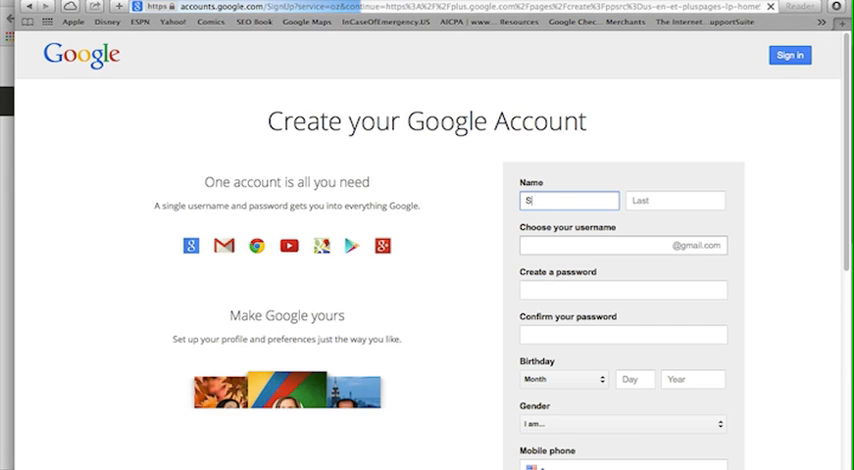
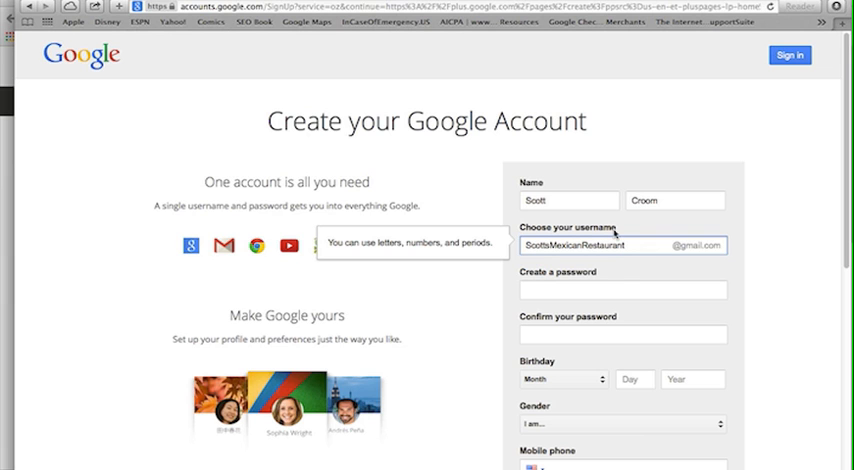
Enter the account password and its confirmation.
{"action": "left_click", "coordinate": [624, 290]}
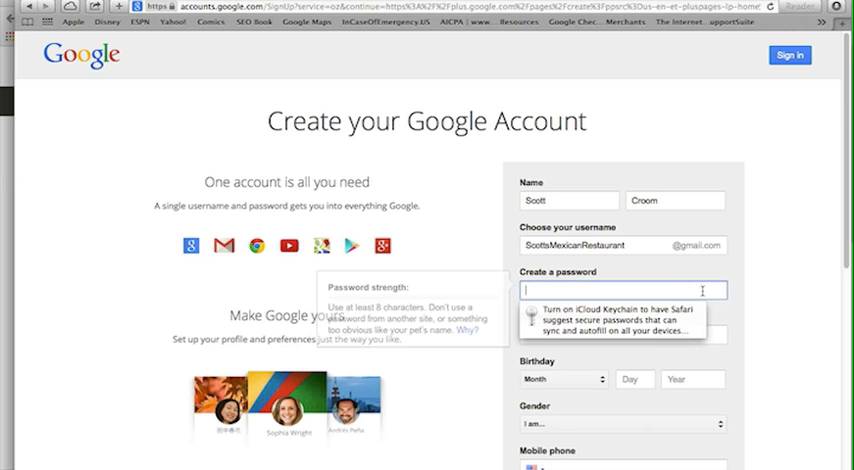
{"action": "type", "text": "•"}
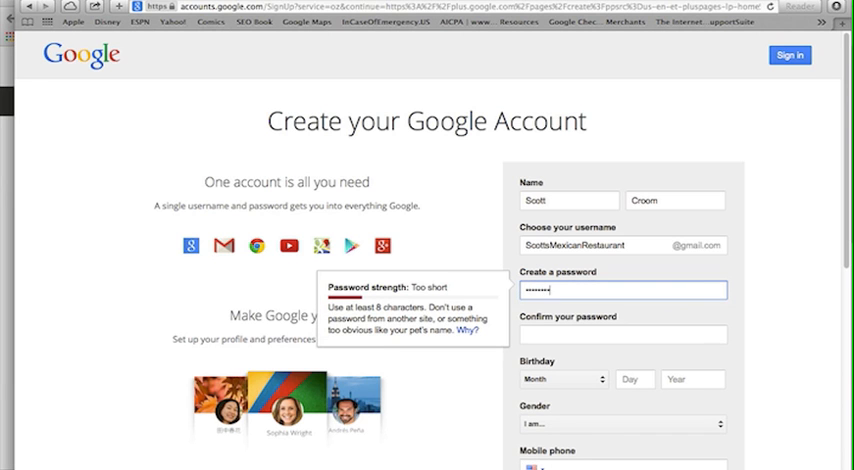
{"action": "left_click", "coordinate": [624, 336]}
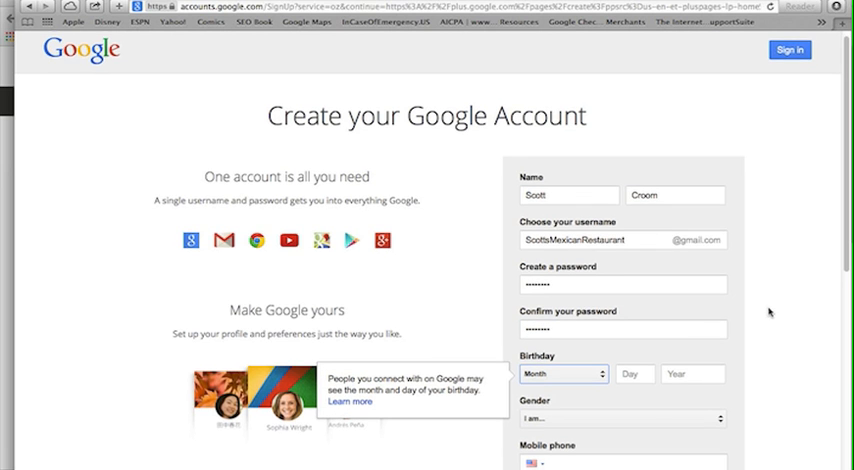
Set the birthday to June 01, 1901.
{"action": "scroll", "scroll_direction": "down", "scroll_amount": 3}
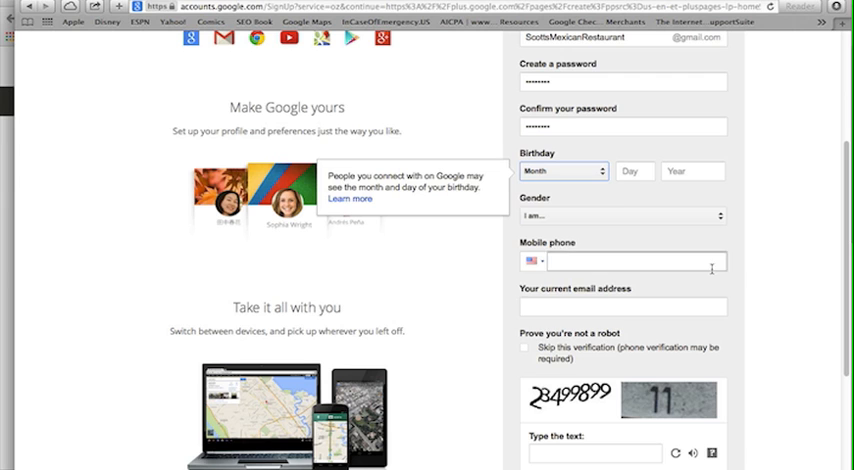
{"action": "left_click", "coordinate": [564, 170]}
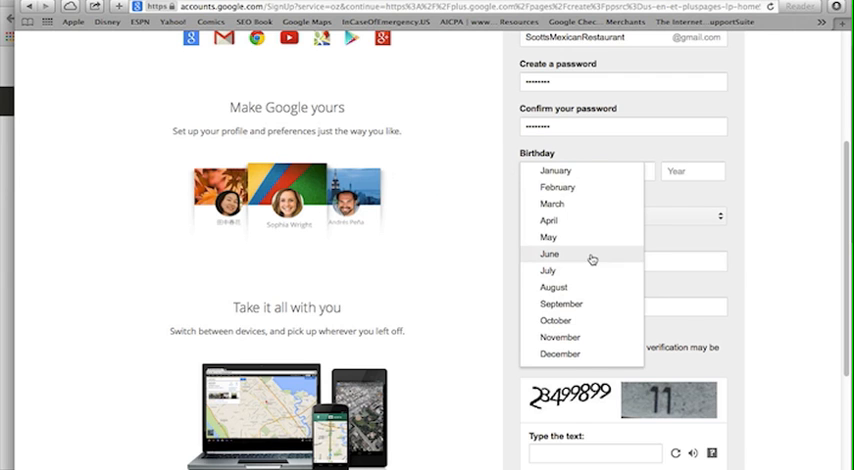
{"action": "left_click", "coordinate": [552, 254]}
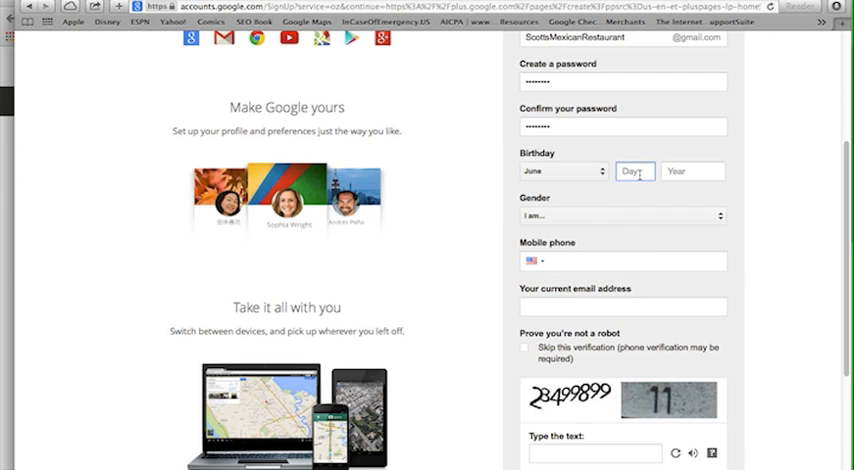
{"action": "type", "text": "01"}
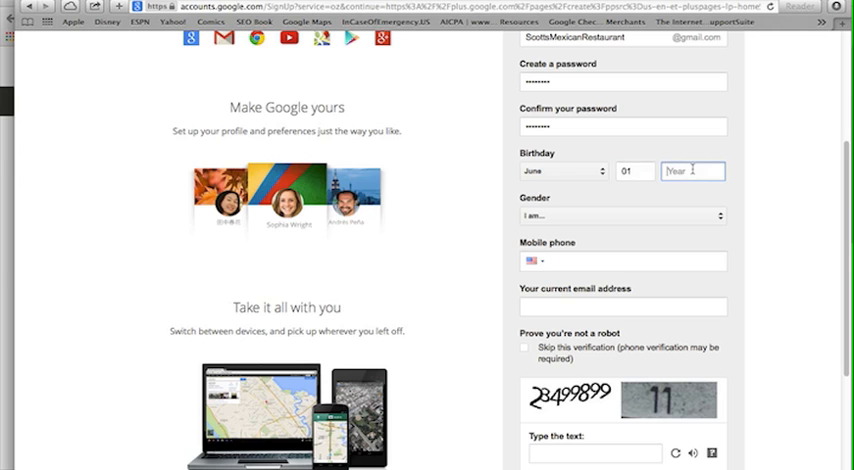
{"action": "type", "text": "1901"}
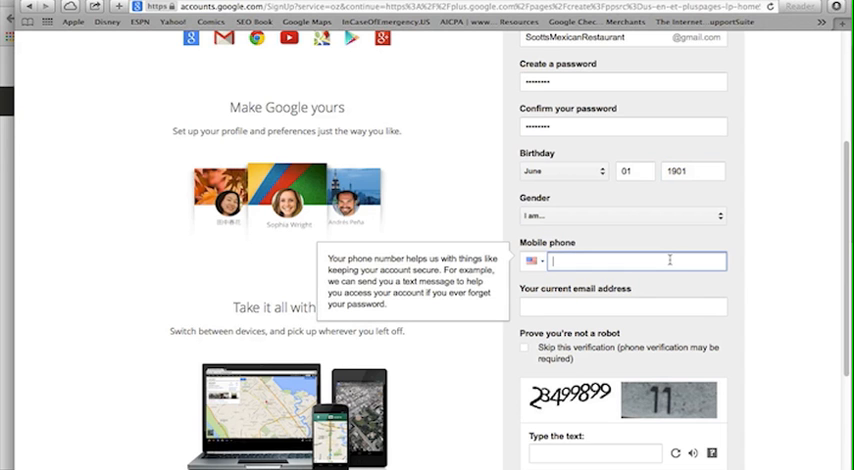
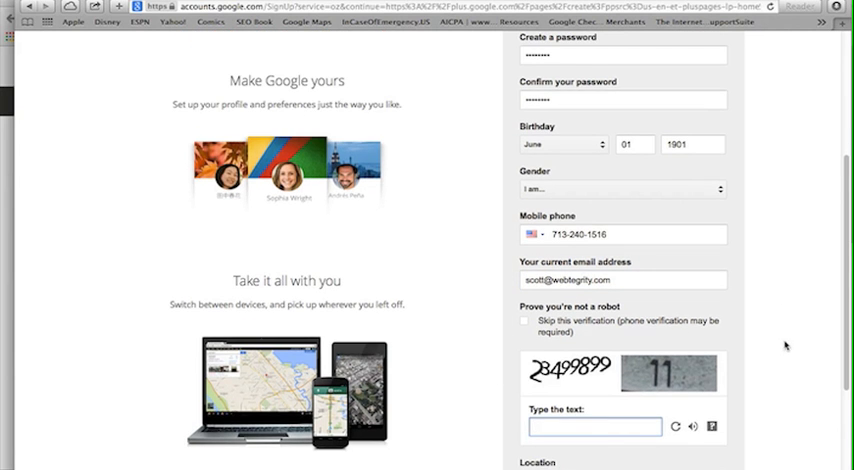
{"action": "mouse_move", "coordinate": [784, 324]}
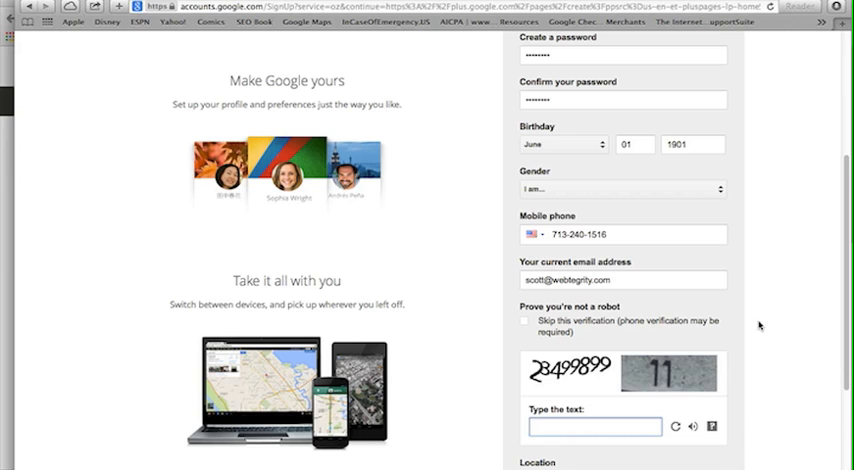
{"action": "mouse_move", "coordinate": [780, 328]}
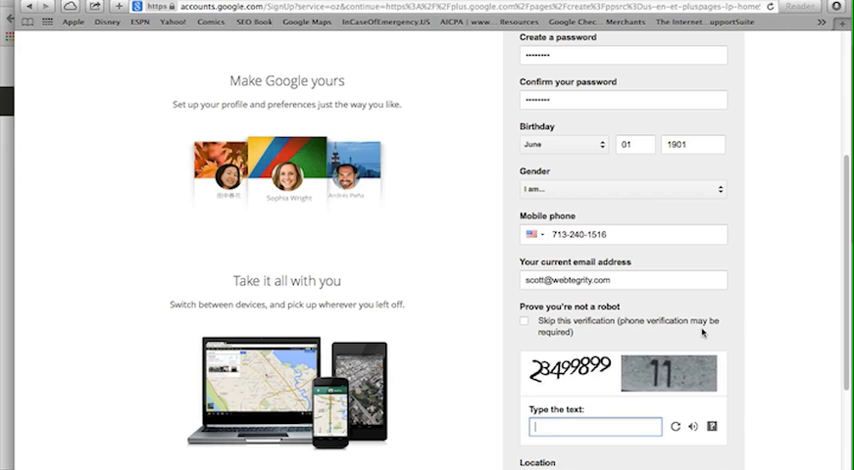
Enter the captcha verification text 23499811.
{"action": "type", "text": "23"}
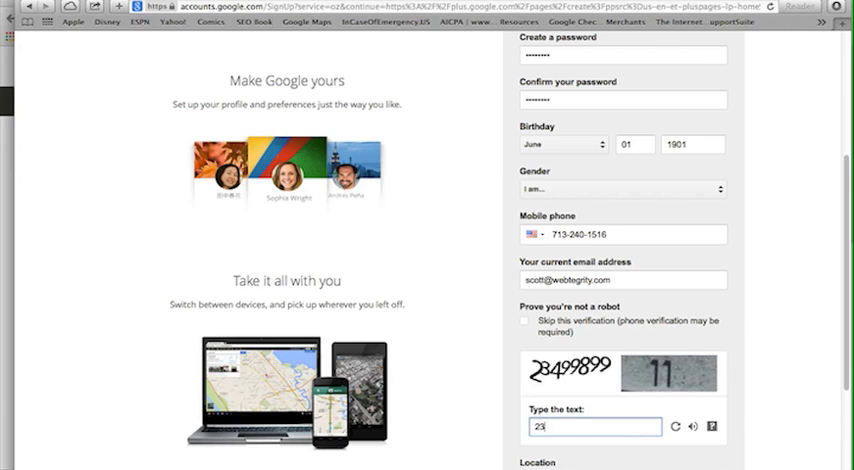
{"action": "type", "text": "4"}
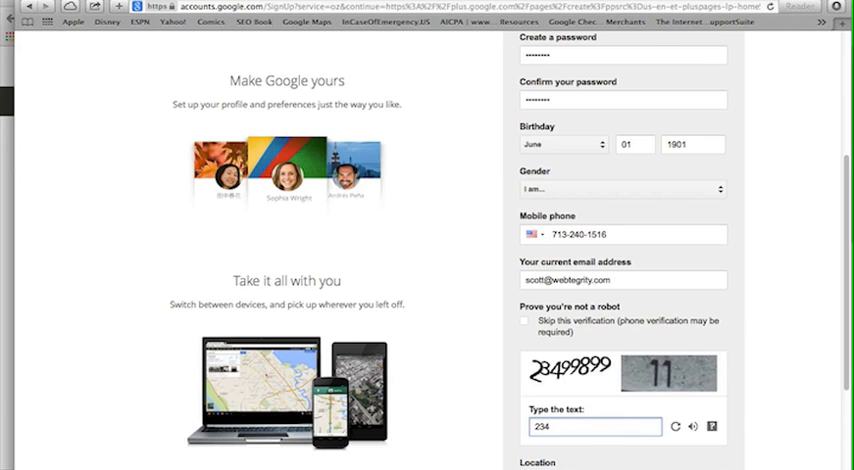
{"action": "type", "text": "99899"}
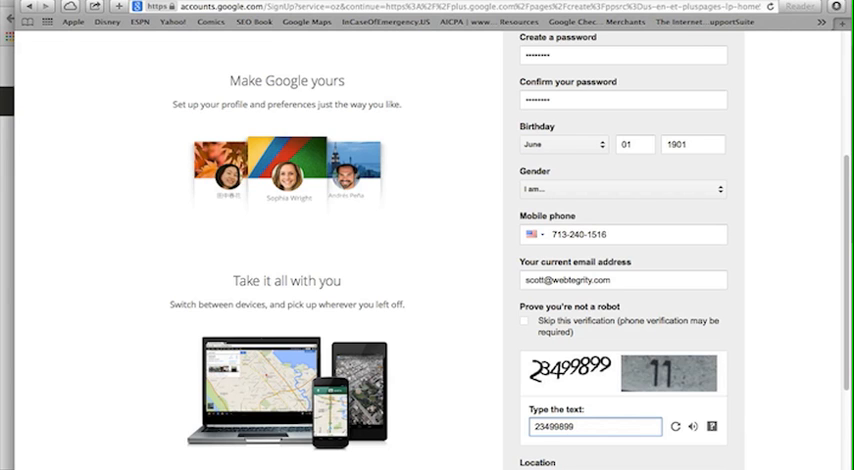
{"action": "type", "text": "11"}
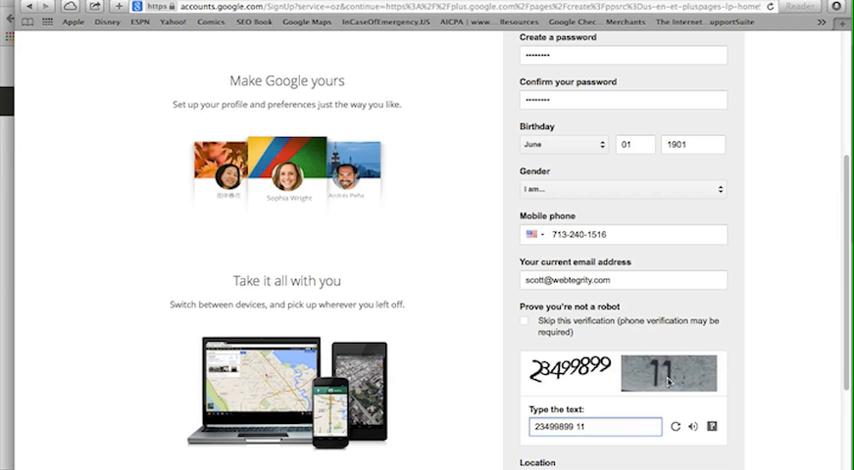
{"action": "mouse_move", "coordinate": [778, 344]}
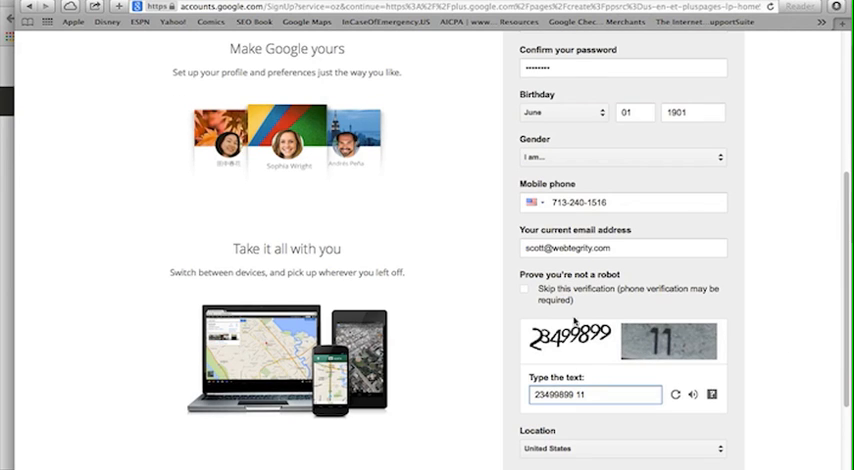
{"action": "mouse_move", "coordinate": [568, 320]}
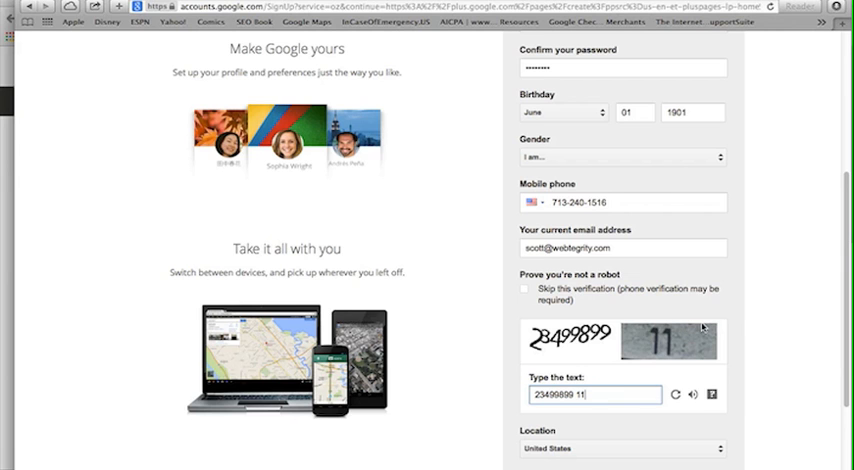
Tick agreement to the Google Terms of Service and Privacy Policy.
{"action": "scroll", "scroll_direction": "down", "scroll_amount": 3}
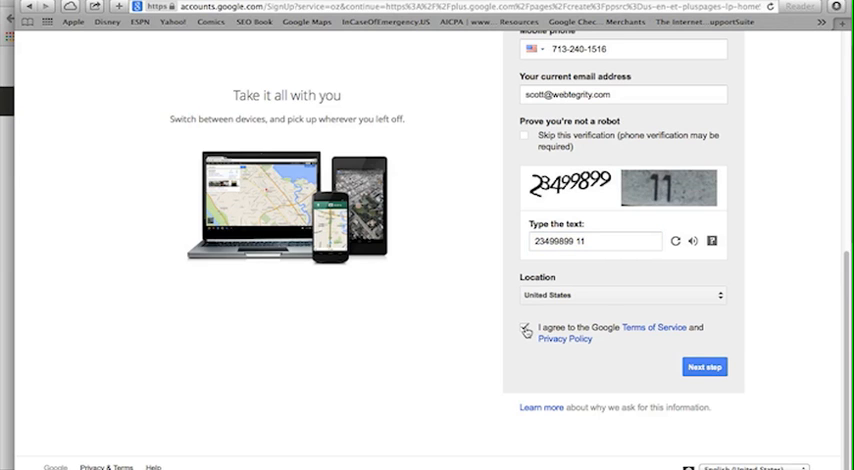
{"action": "left_click", "coordinate": [524, 328]}
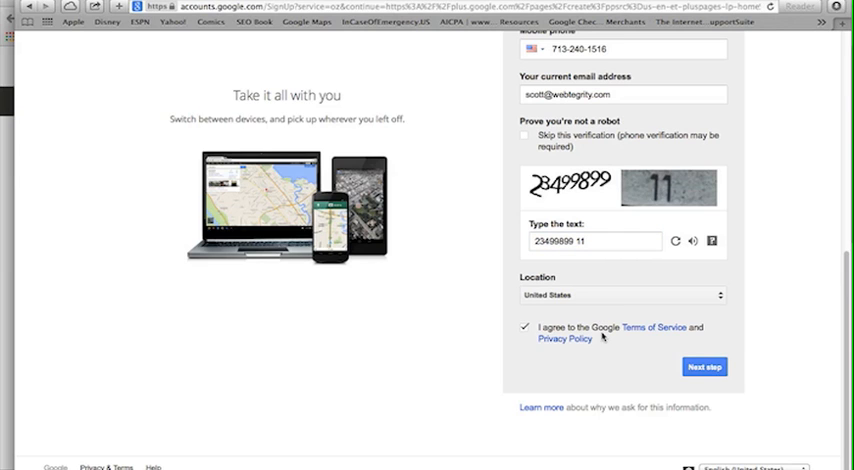
{"action": "left_click", "coordinate": [528, 326]}
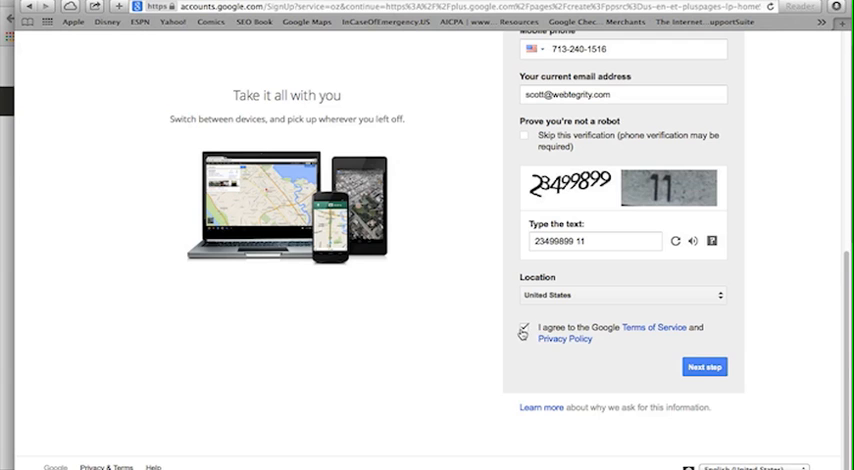
{"action": "left_click", "coordinate": [520, 326]}
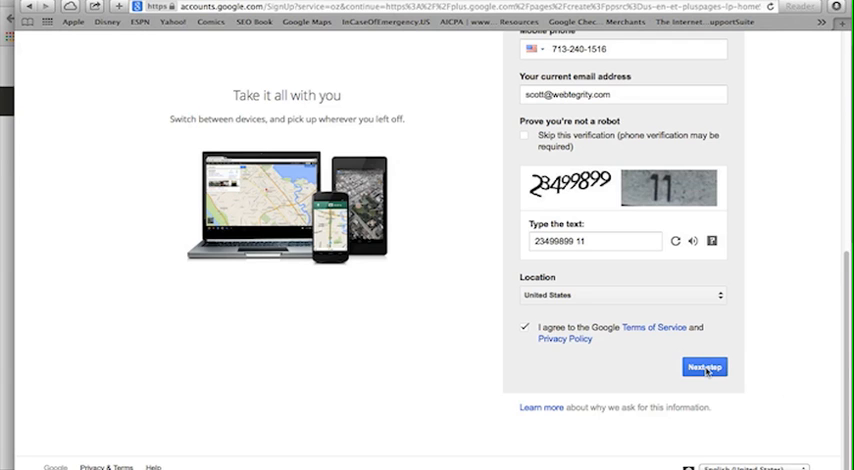
Attempt submission, then re-enter the password and its confirmation.
{"action": "left_click", "coordinate": [712, 368]}
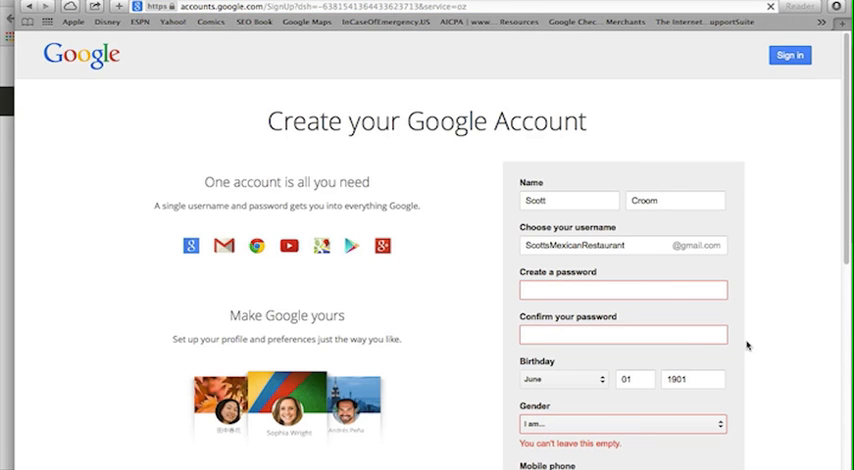
{"action": "left_click", "coordinate": [624, 290]}
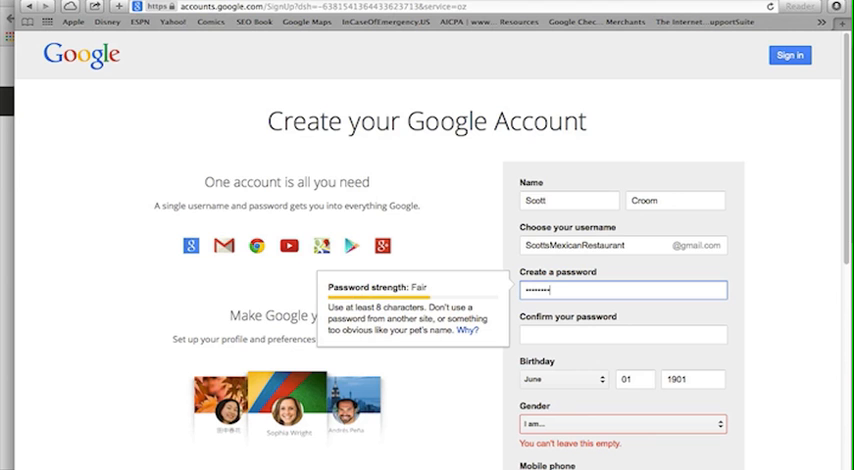
{"action": "left_click", "coordinate": [622, 336]}
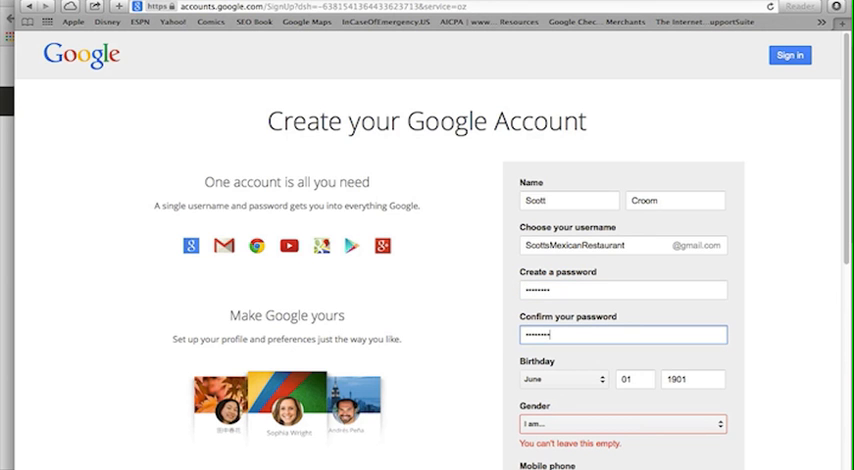
Set gender to Male, retype the new captcha and submit the sign-up form.
{"action": "scroll", "scroll_direction": "down", "scroll_amount": 3}
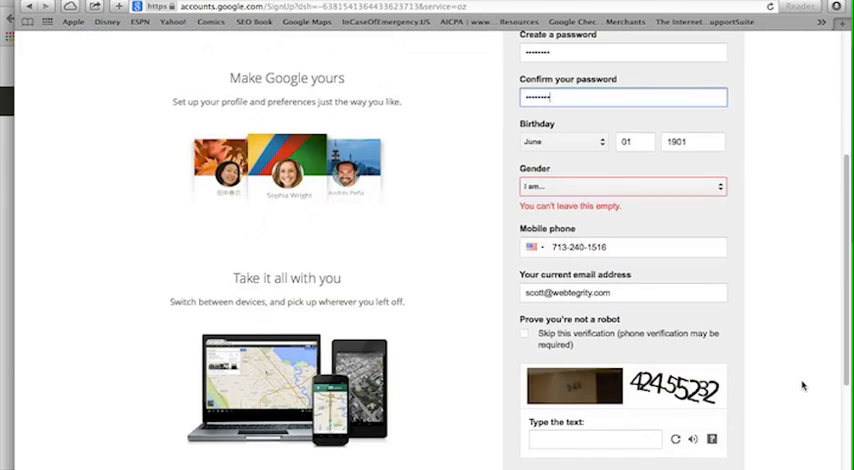
{"action": "left_click", "coordinate": [624, 188]}
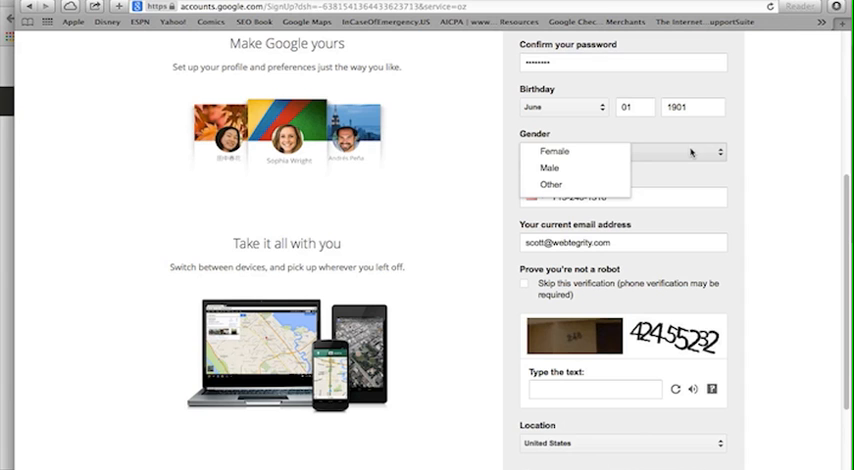
{"action": "left_click", "coordinate": [552, 168]}
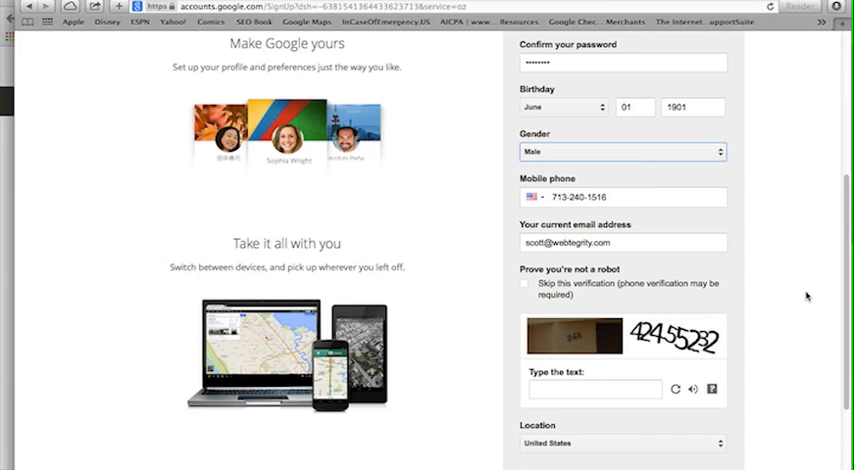
{"action": "left_click", "coordinate": [596, 390]}
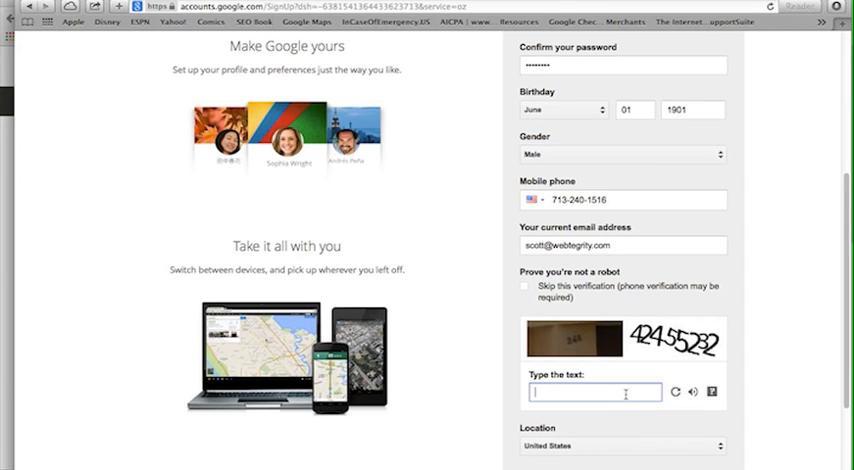
{"action": "type", "text": "248 42455232"}
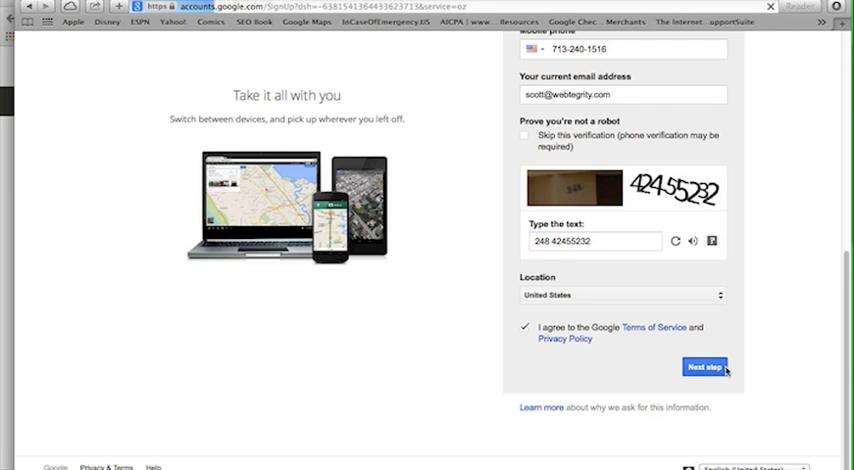
{"action": "left_click", "coordinate": [708, 366]}
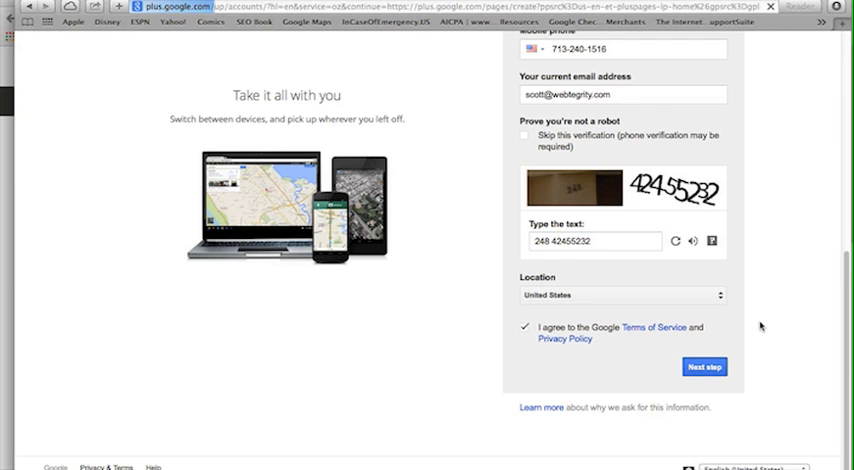
Upload A picture of me.jpg from the Desktop and set it as the profile photo.
{"action": "left_click", "coordinate": [704, 366]}
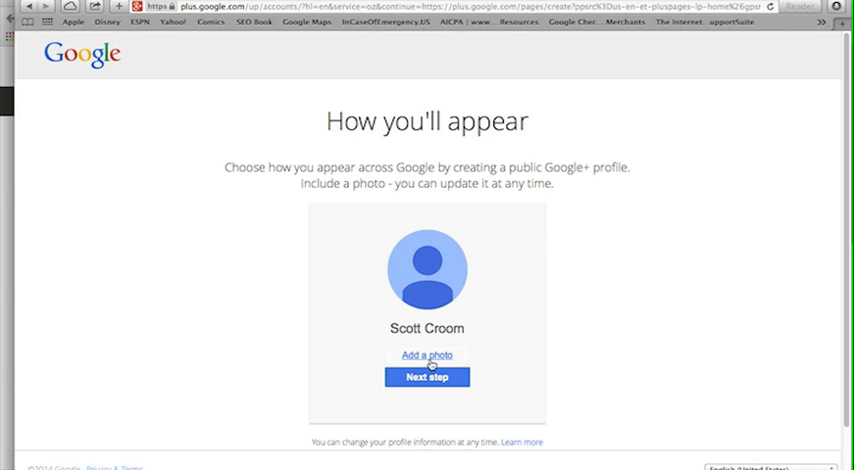
{"action": "left_click", "coordinate": [426, 356]}
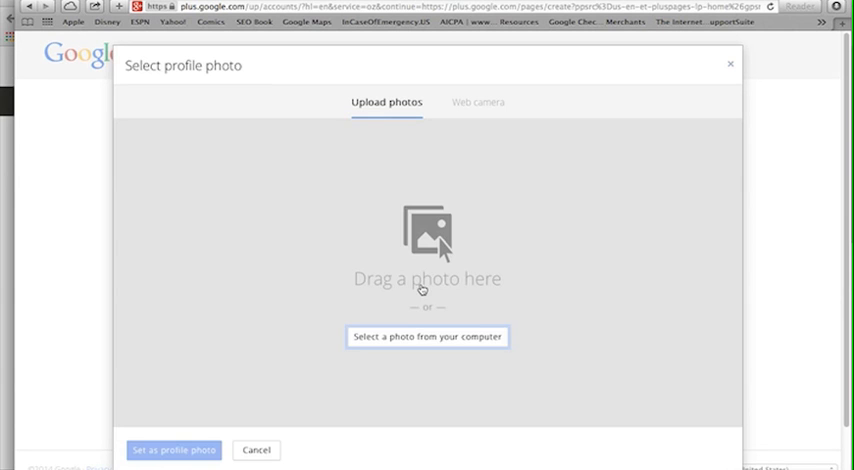
{"action": "left_click", "coordinate": [428, 336]}
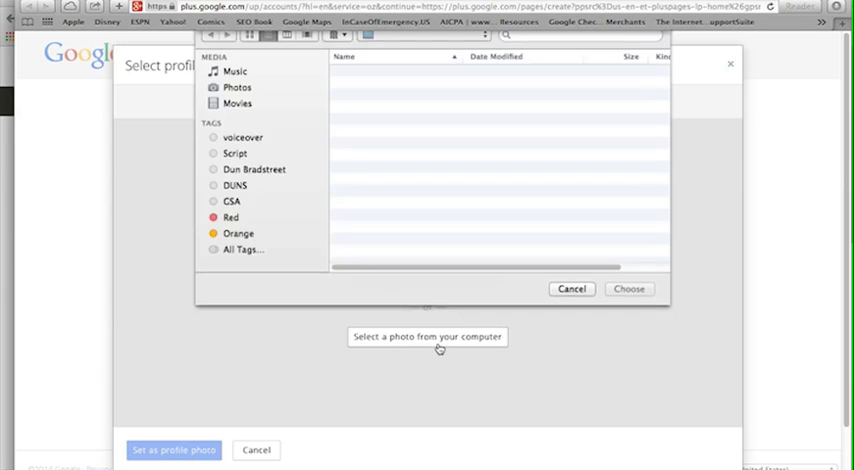
{"action": "left_click", "coordinate": [248, 128]}
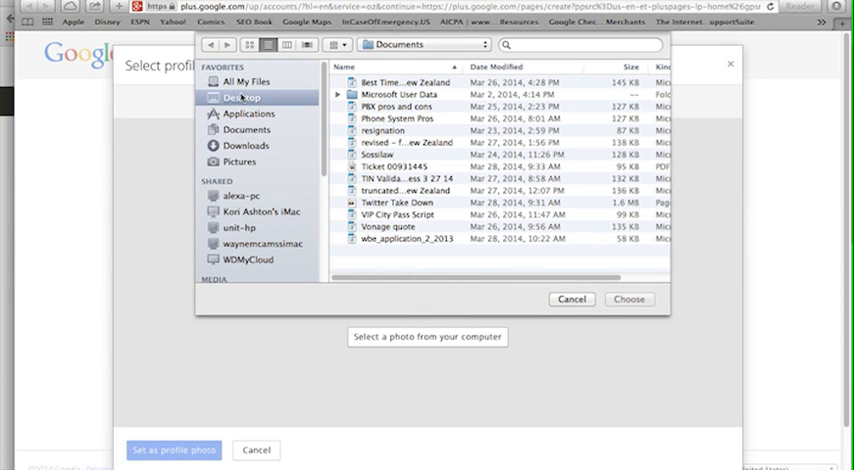
{"action": "left_click", "coordinate": [240, 96]}
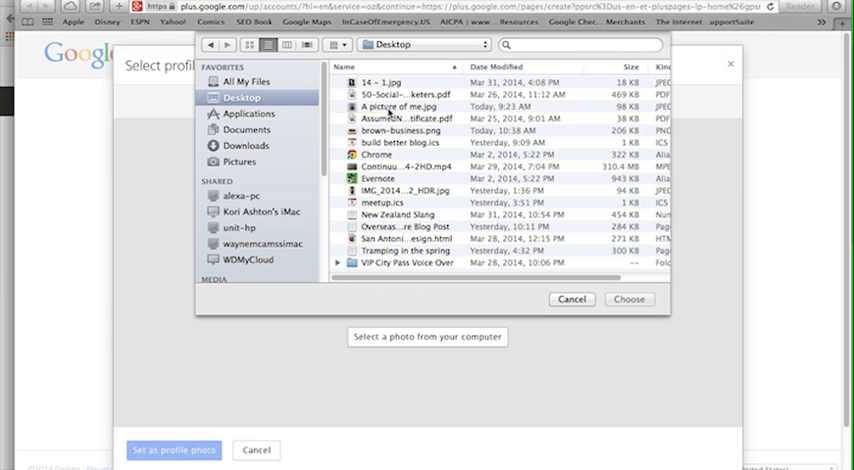
{"action": "left_click", "coordinate": [628, 300]}
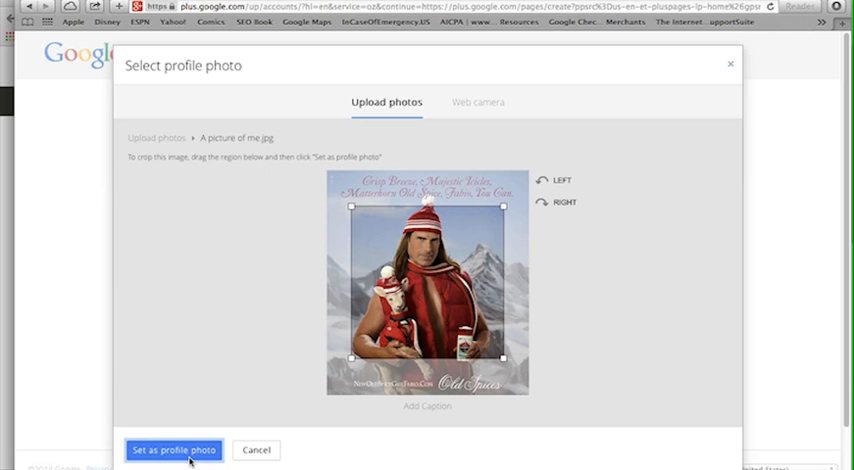
{"action": "mouse_move", "coordinate": [188, 458]}
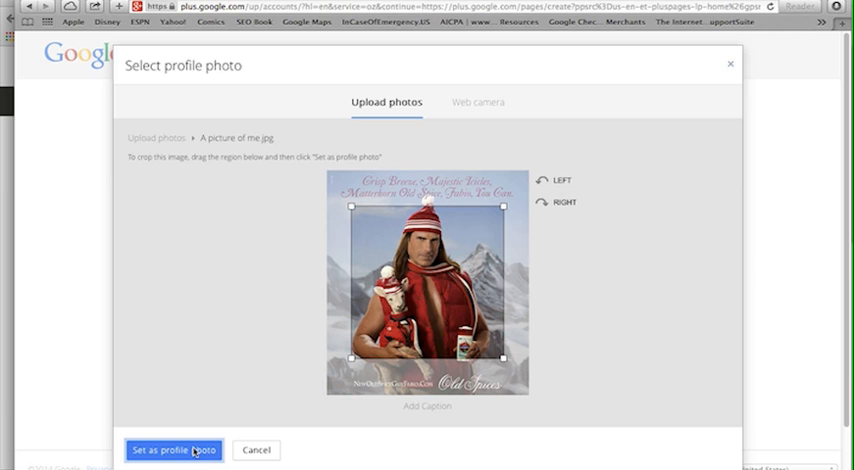
{"action": "left_click", "coordinate": [180, 450]}
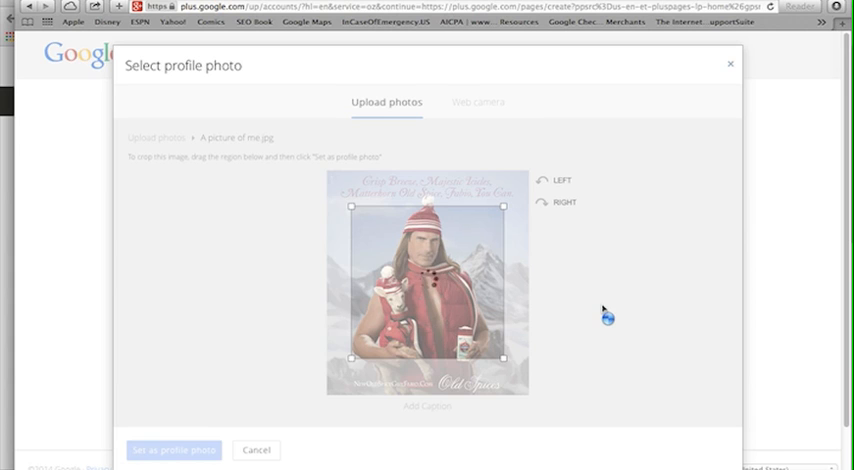
{"action": "left_click", "coordinate": [170, 450]}
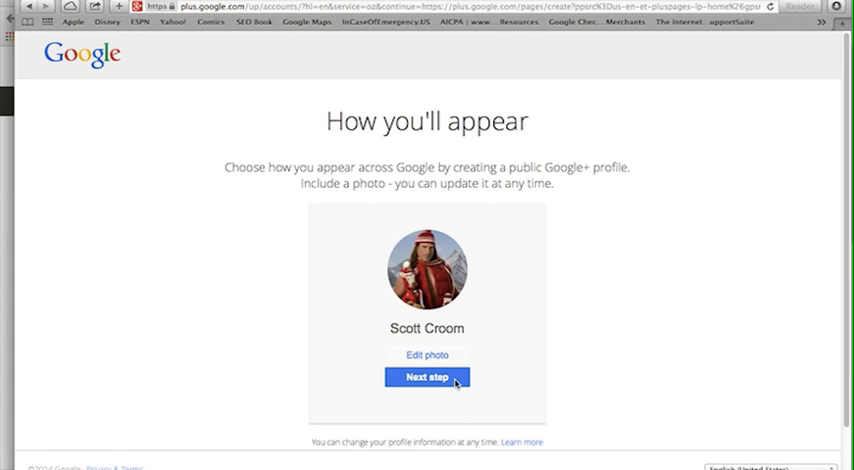
{"action": "mouse_move", "coordinate": [448, 380]}
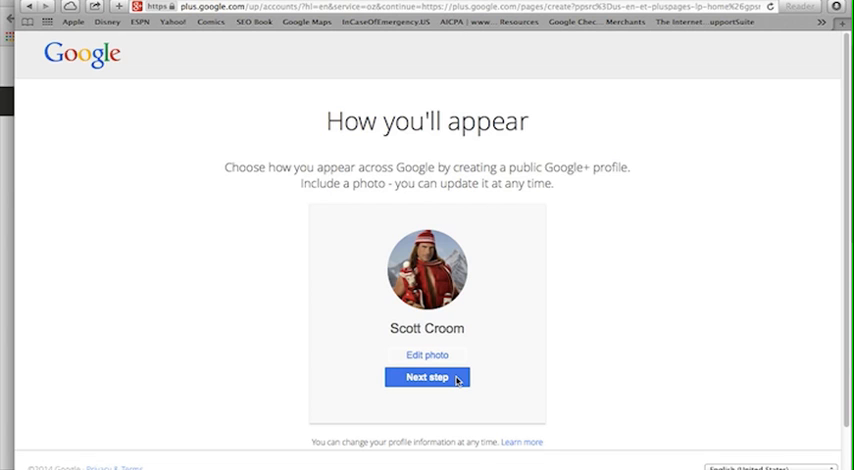
Finish the 'How you'll appear' profile step and reach the account welcome page.
{"action": "left_click", "coordinate": [428, 376]}
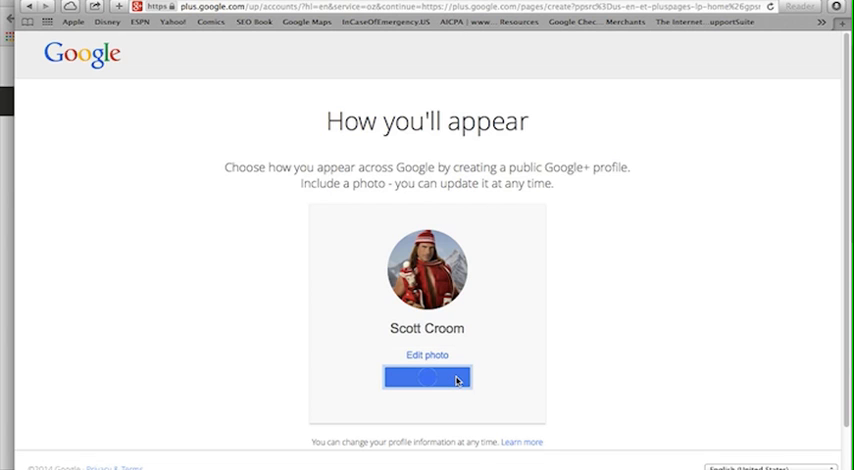
{"action": "left_click", "coordinate": [426, 376]}
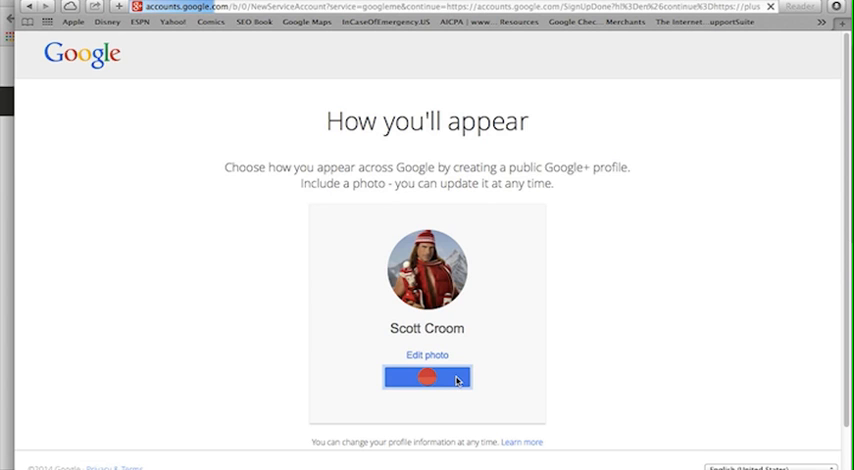
{"action": "left_click", "coordinate": [428, 376]}
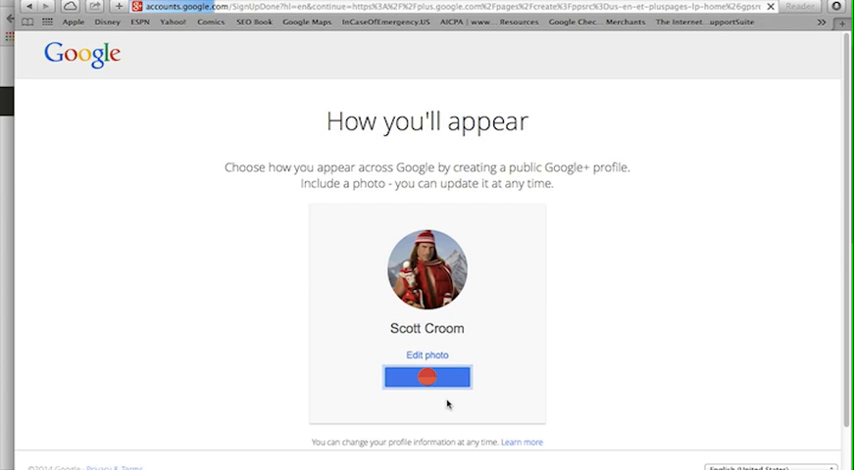
{"action": "left_click", "coordinate": [428, 376]}
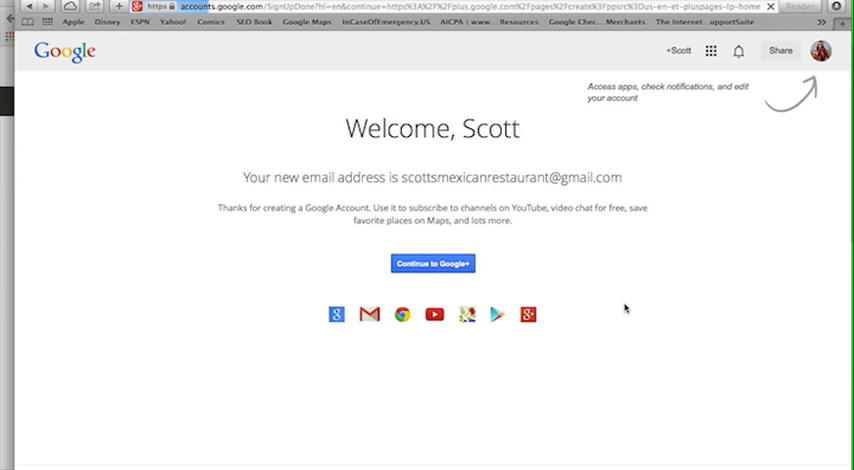
Continue into Google+ and choose the Local Business or Place page category.
{"action": "left_click", "coordinate": [434, 264]}
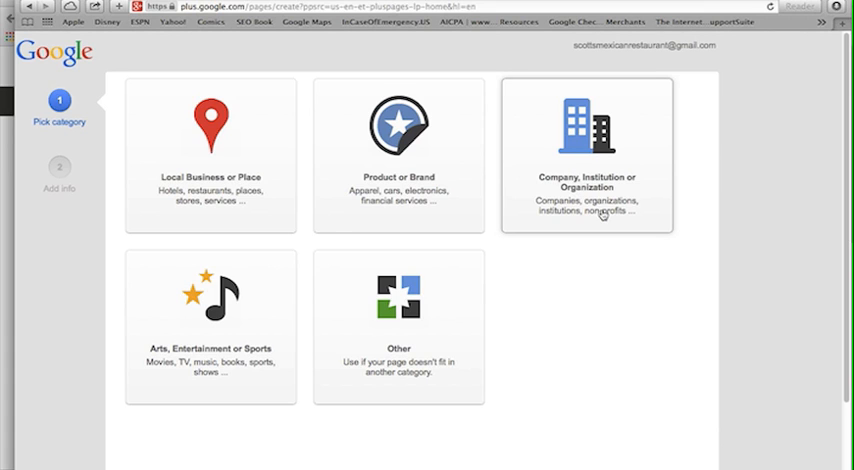
{"action": "mouse_move", "coordinate": [610, 218]}
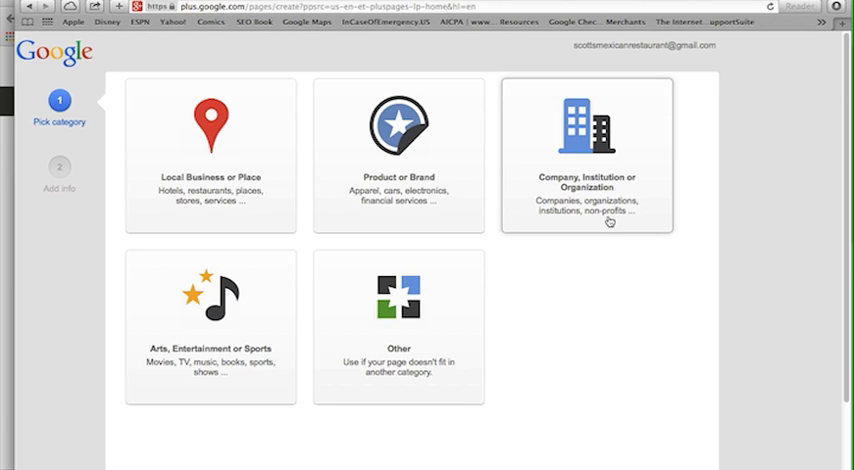
{"action": "mouse_move", "coordinate": [306, 172]}
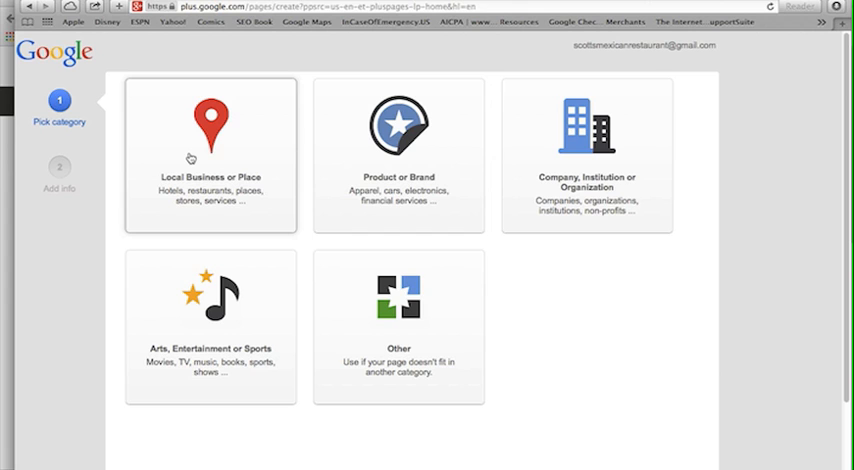
{"action": "left_click", "coordinate": [210, 150]}
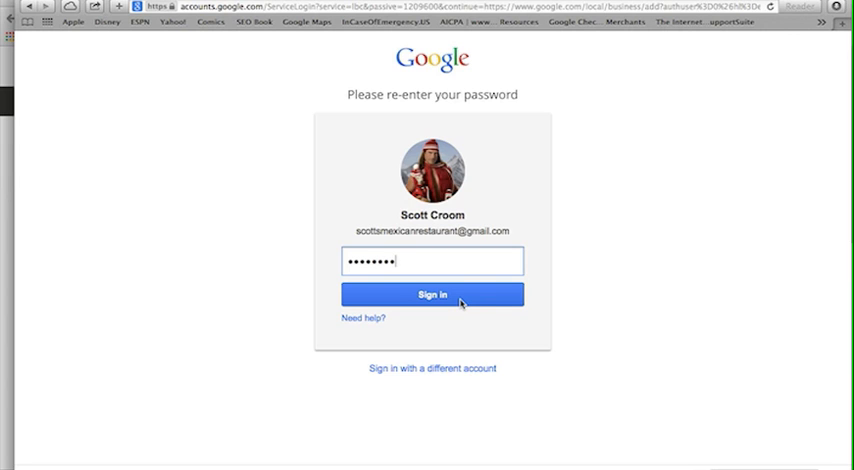
Sign back in with the password and accept the terms and conditions.
{"action": "left_click", "coordinate": [432, 294]}
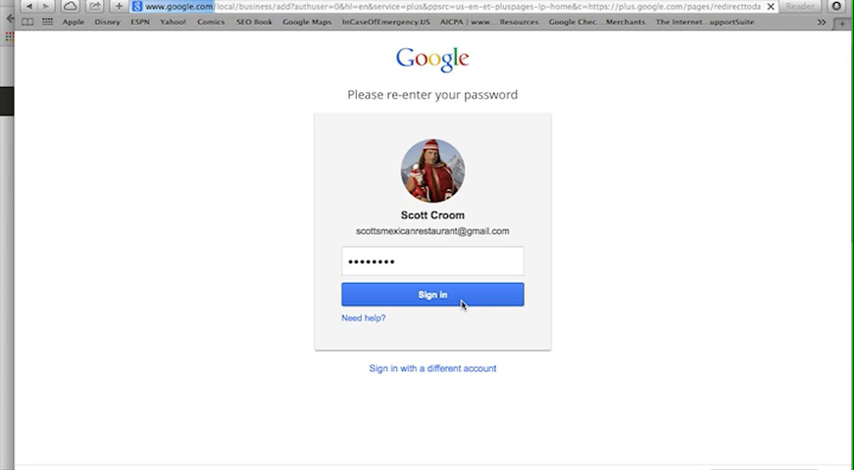
{"action": "left_click", "coordinate": [432, 294]}
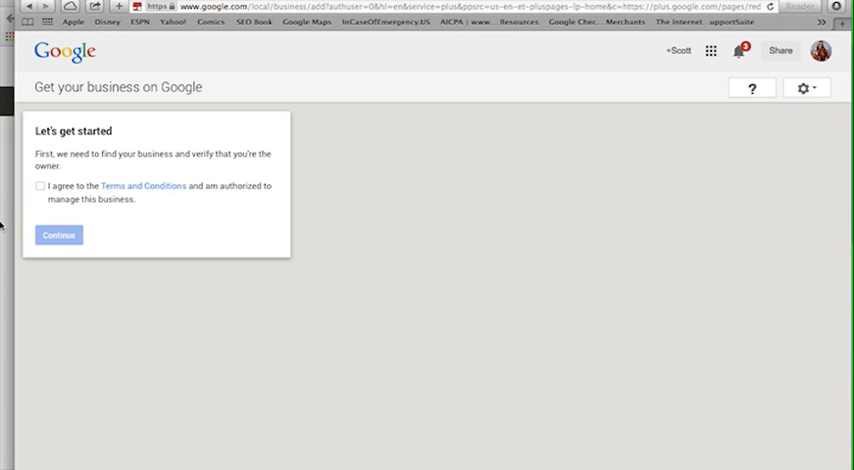
{"action": "left_click", "coordinate": [36, 188]}
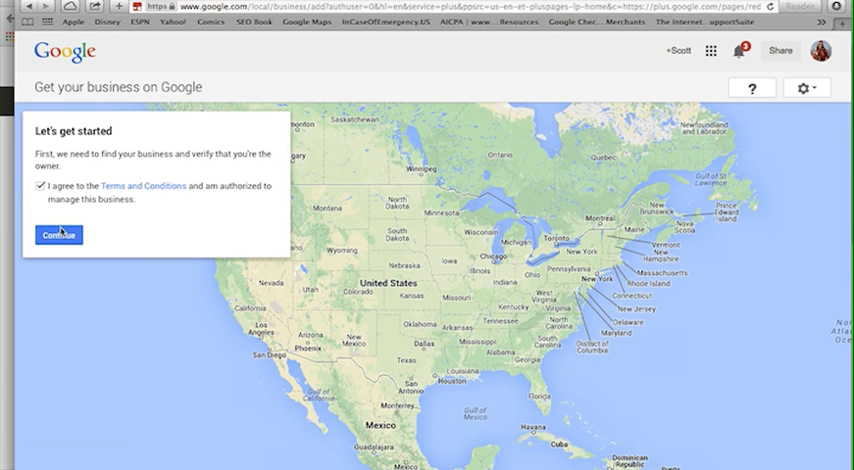
{"action": "left_click", "coordinate": [58, 234]}
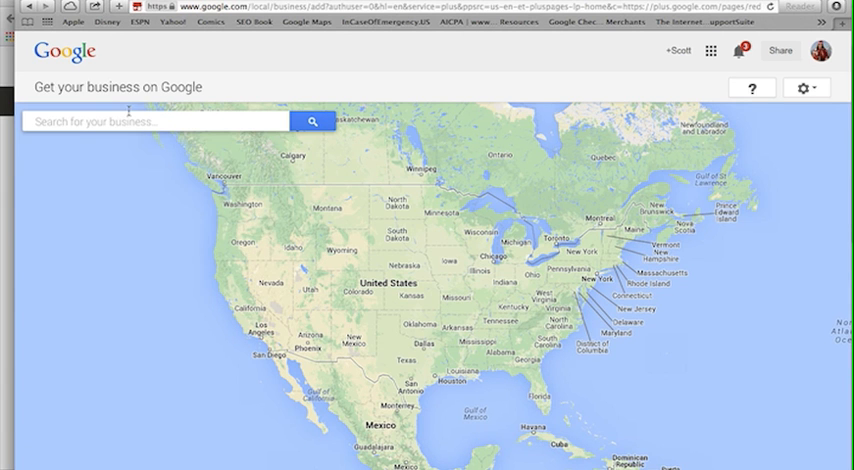
Search existing listings for scott's mexic….
{"action": "type", "text": "s"}
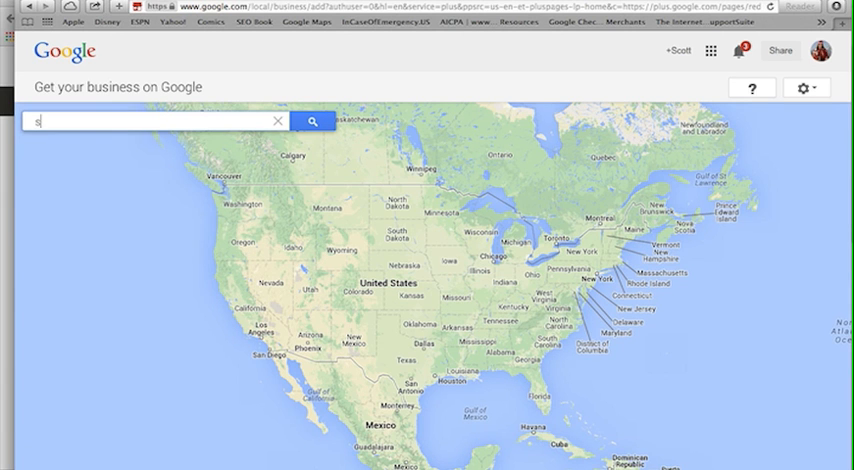
{"action": "type", "text": "scott's mexican restaurant"}
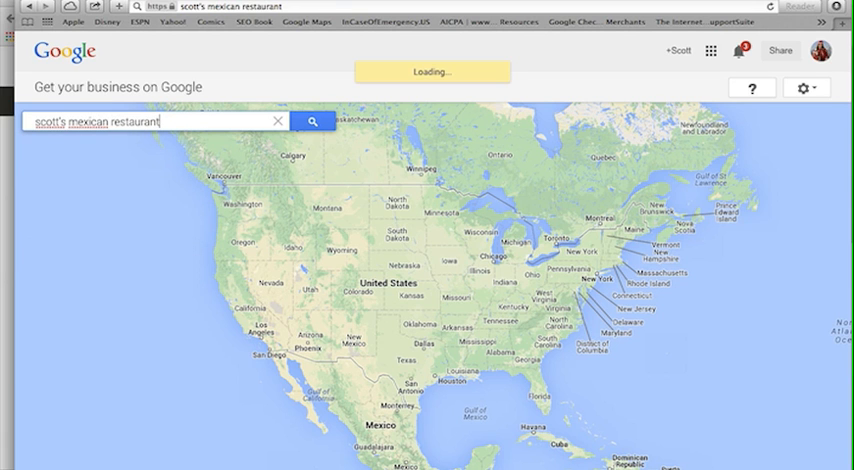
{"action": "left_click", "coordinate": [314, 124]}
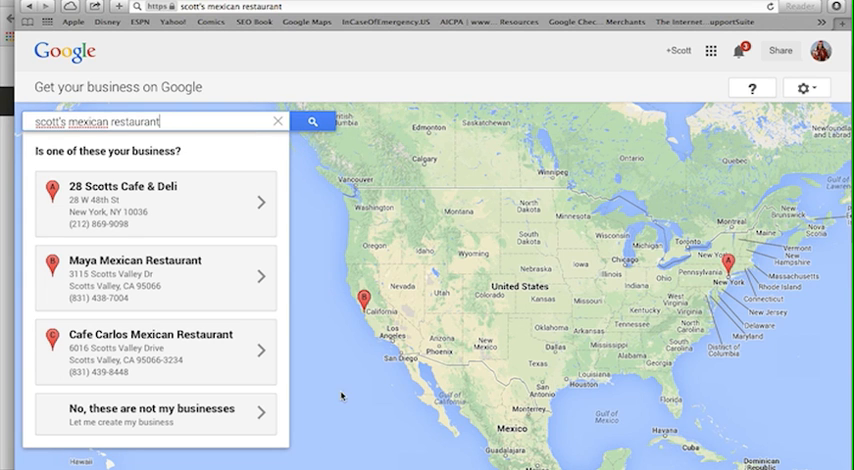
{"action": "mouse_move", "coordinate": [164, 408]}
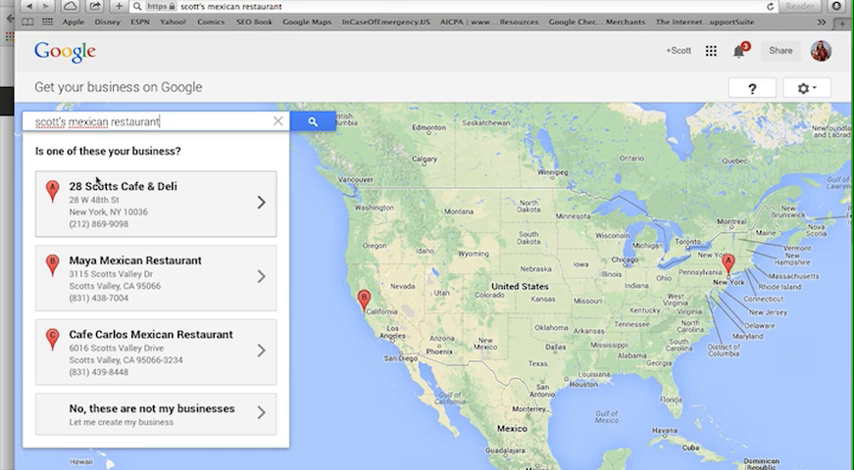
{"action": "mouse_move", "coordinate": [96, 188]}
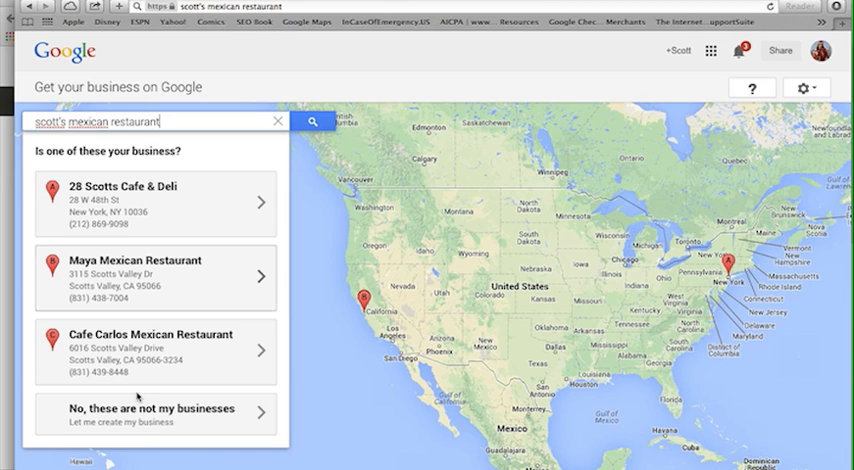
{"action": "left_click", "coordinate": [152, 416]}
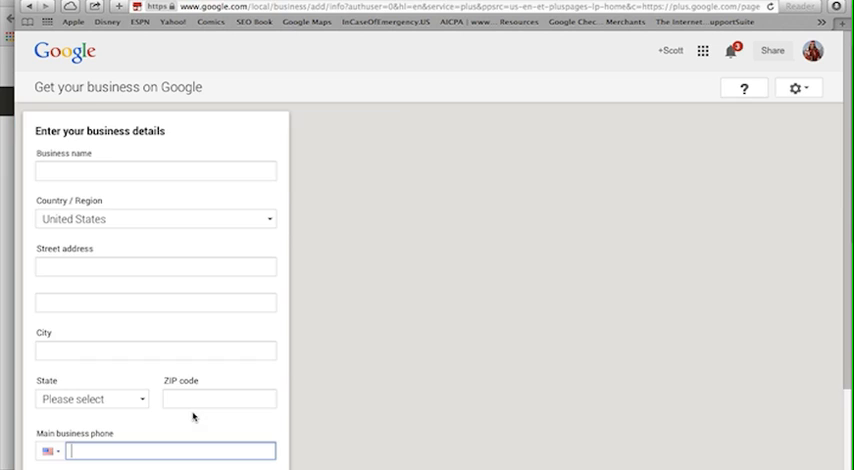
{"action": "left_click", "coordinate": [156, 170]}
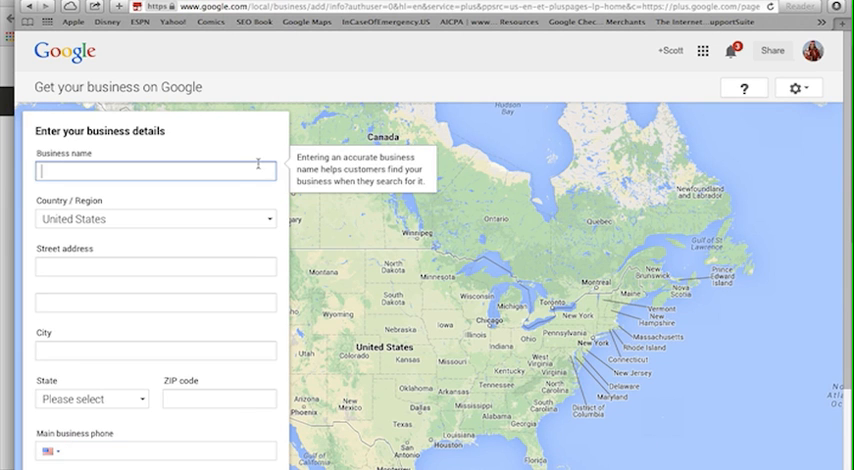
{"action": "type", "text": "Scott's Mexican Re"}
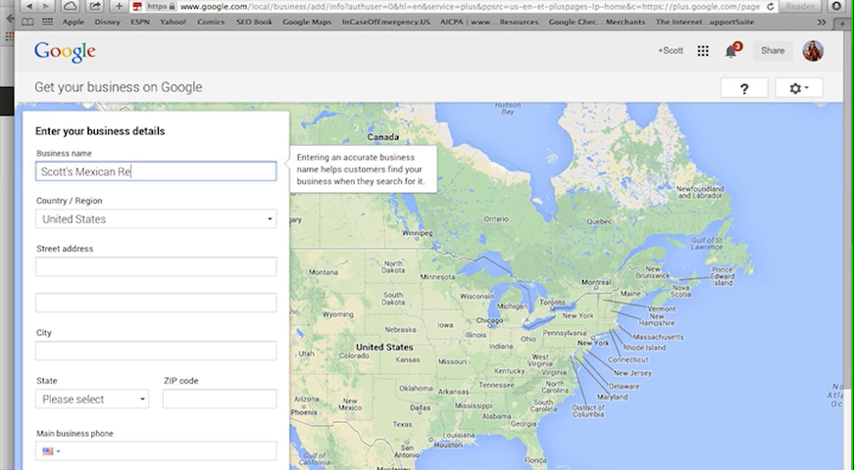
{"action": "type", "text": "sta"}
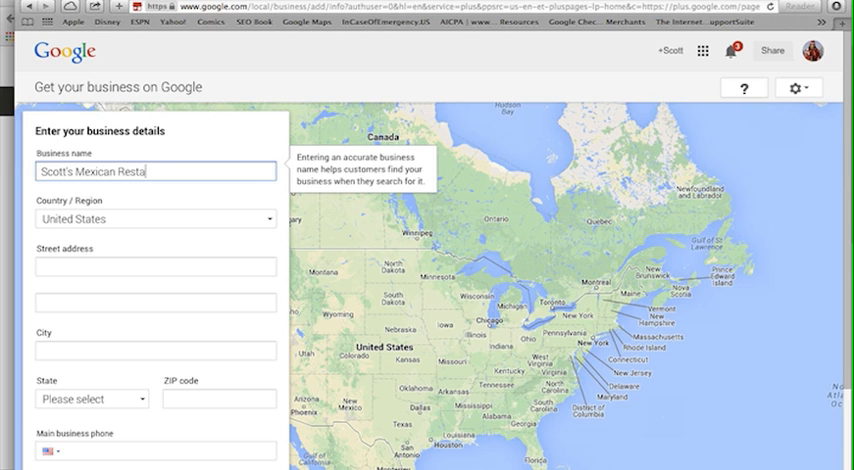
{"action": "left_click", "coordinate": [156, 266]}
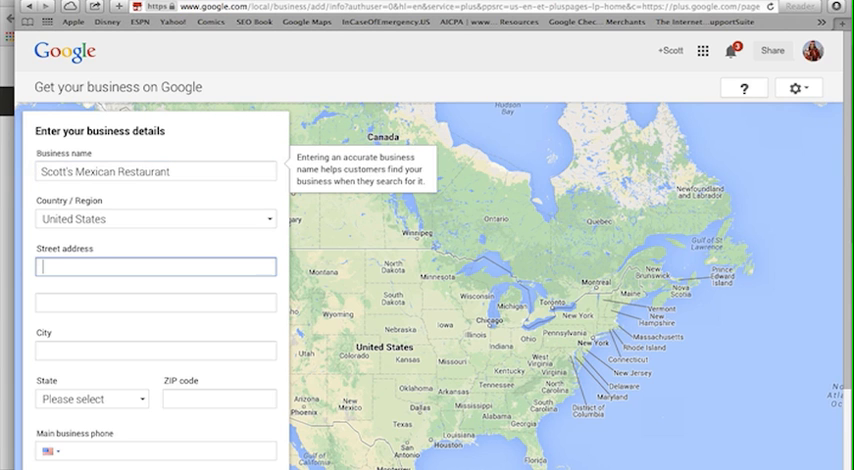
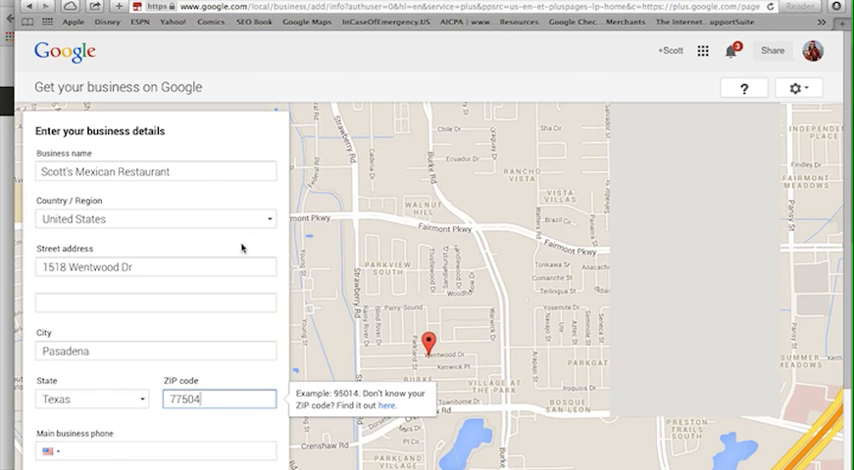
Enter the 713… phone number and set the category to Mexican Restaurant.
{"action": "scroll", "scroll_direction": "down", "scroll_amount": 3}
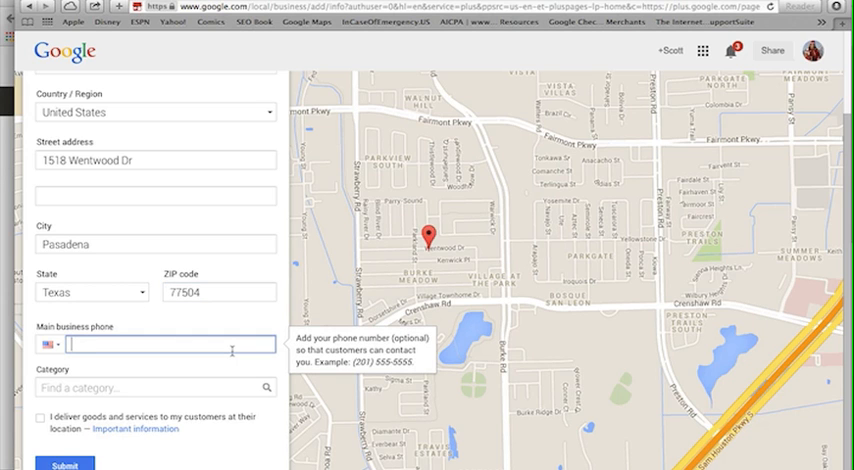
{"action": "type", "text": "713-555-"}
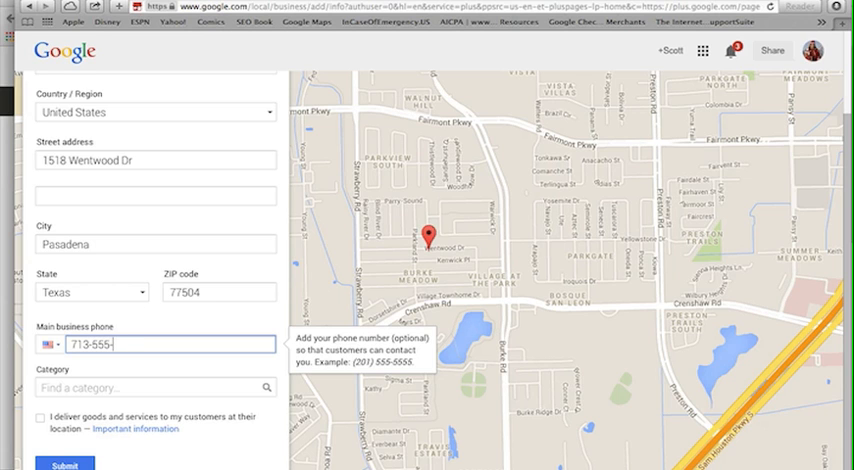
{"action": "type", "text": "5555"}
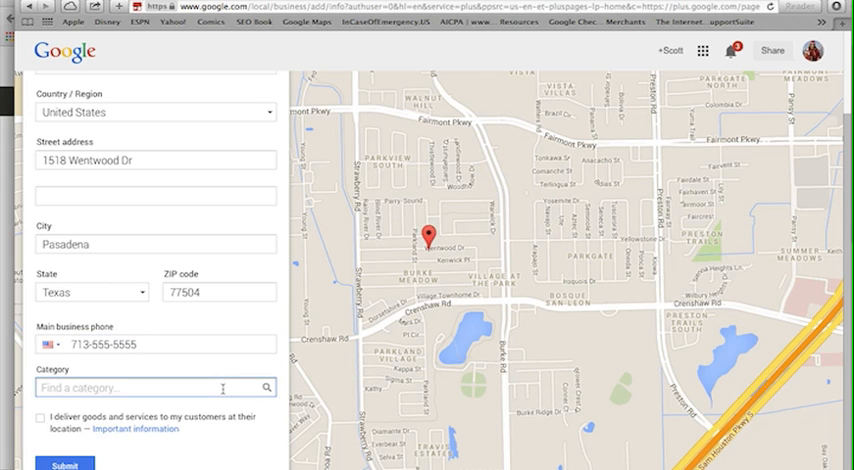
{"action": "type", "text": "Meal Delivery"}
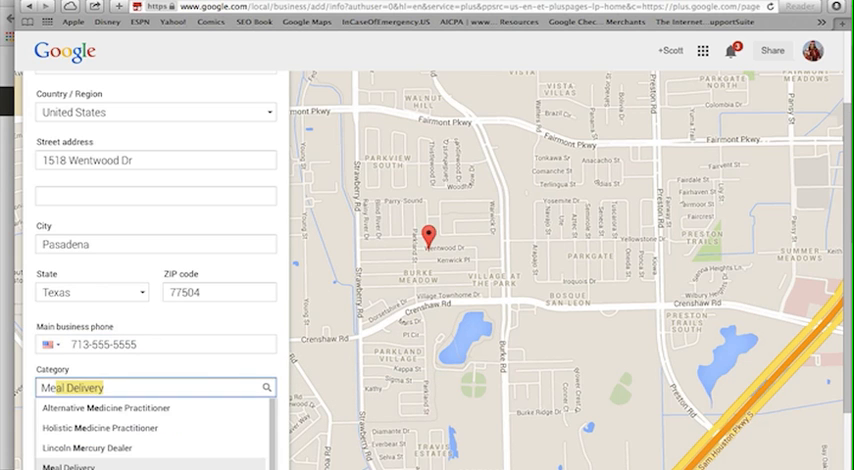
{"action": "type", "text": "Mexican Goods Store"}
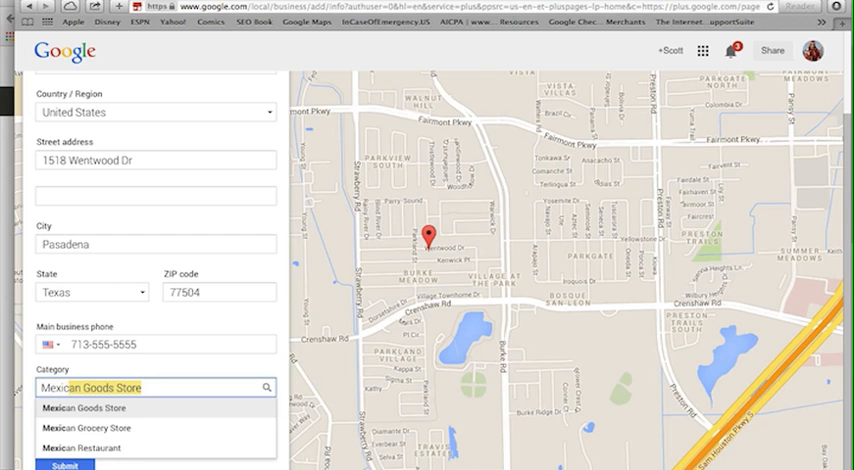
{"action": "mouse_move", "coordinate": [118, 448]}
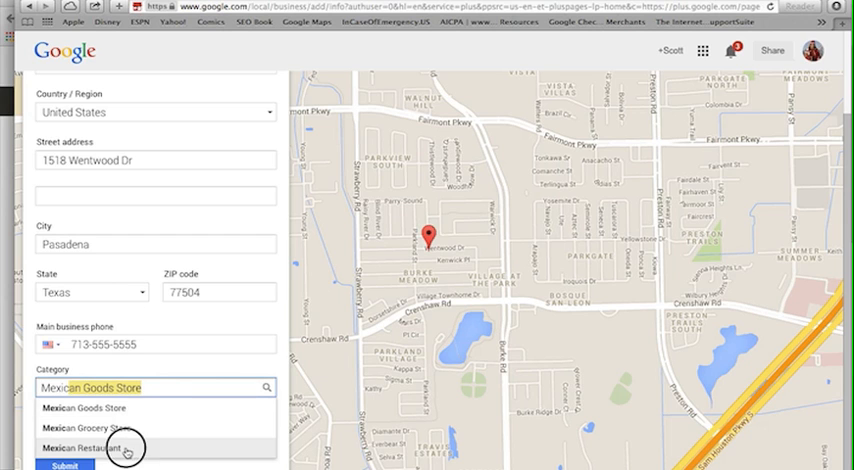
{"action": "left_click", "coordinate": [84, 448]}
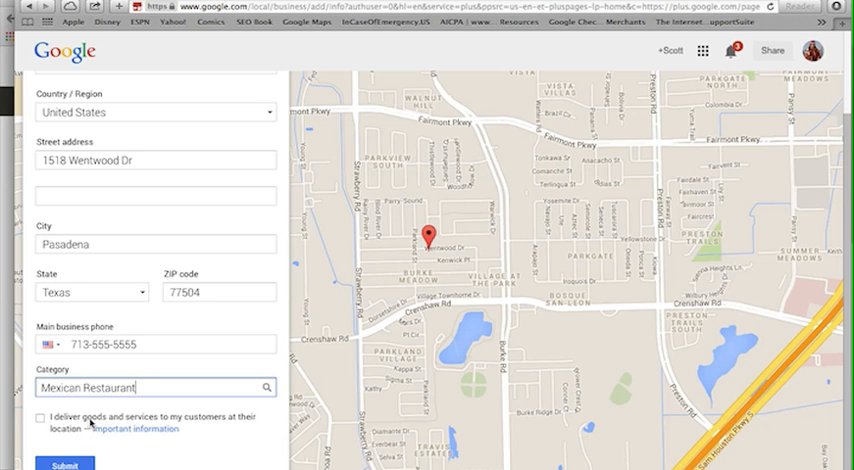
Mark the restaurant as delivering goods and services within a 10 mi radius.
{"action": "scroll", "scroll_direction": "down", "scroll_amount": 3}
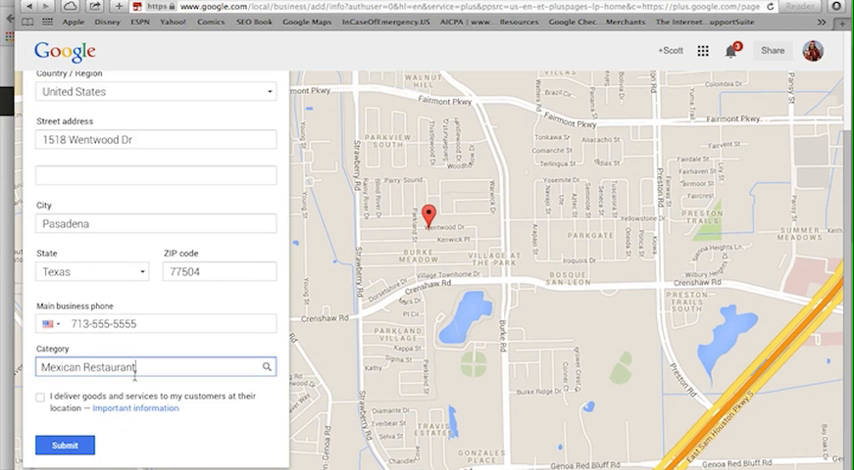
{"action": "left_click", "coordinate": [38, 400]}
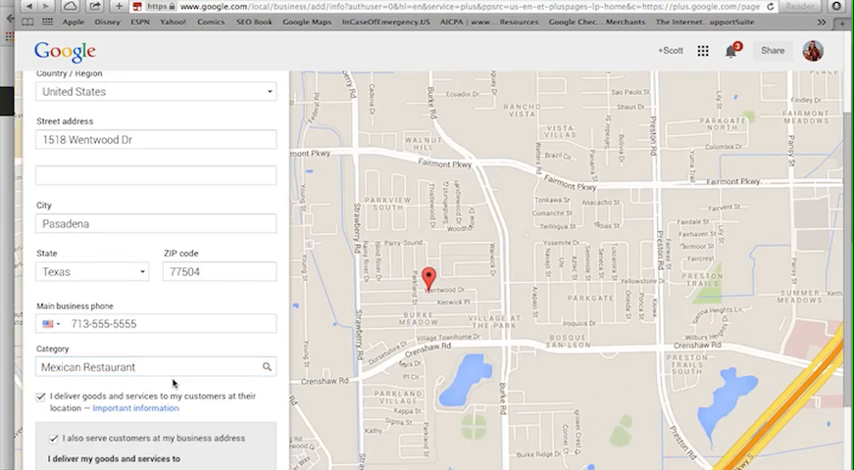
{"action": "scroll", "scroll_direction": "down", "scroll_amount": 3}
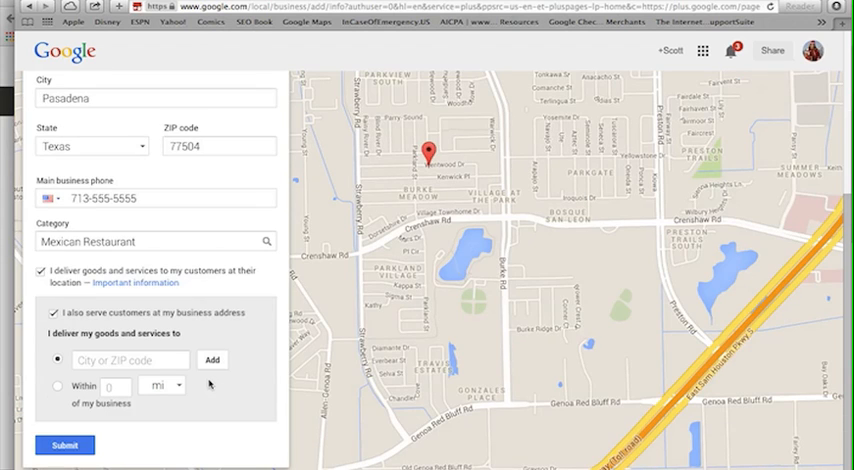
{"action": "left_click", "coordinate": [130, 360]}
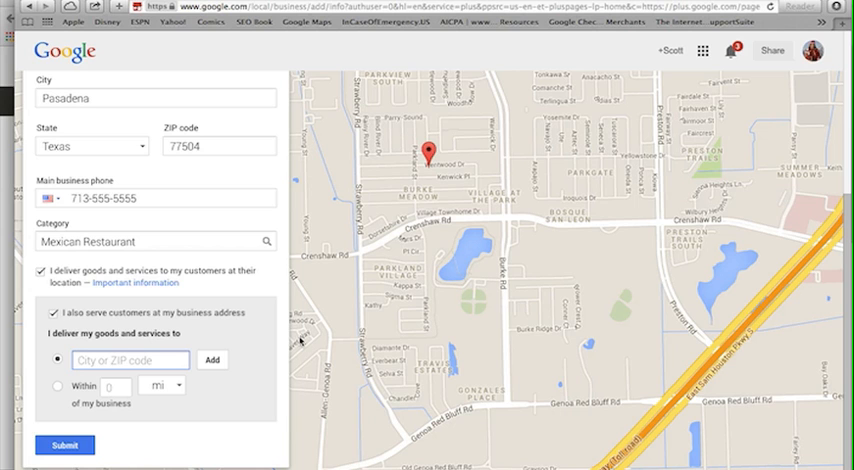
{"action": "left_click", "coordinate": [58, 388]}
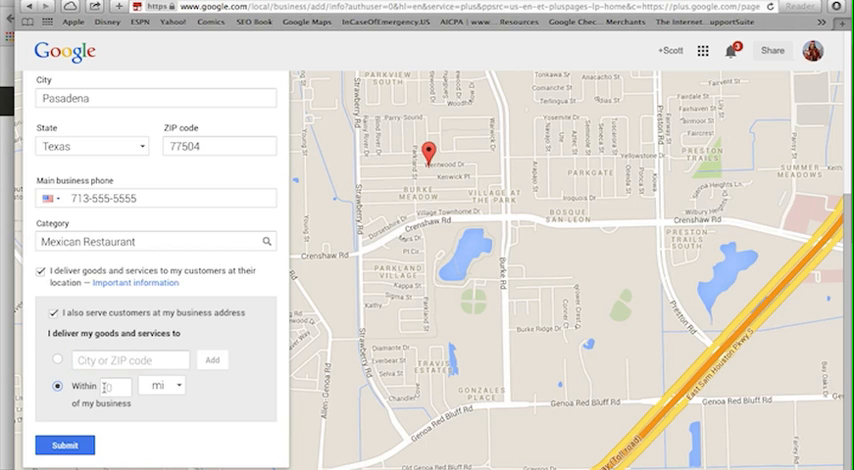
{"action": "type", "text": "10"}
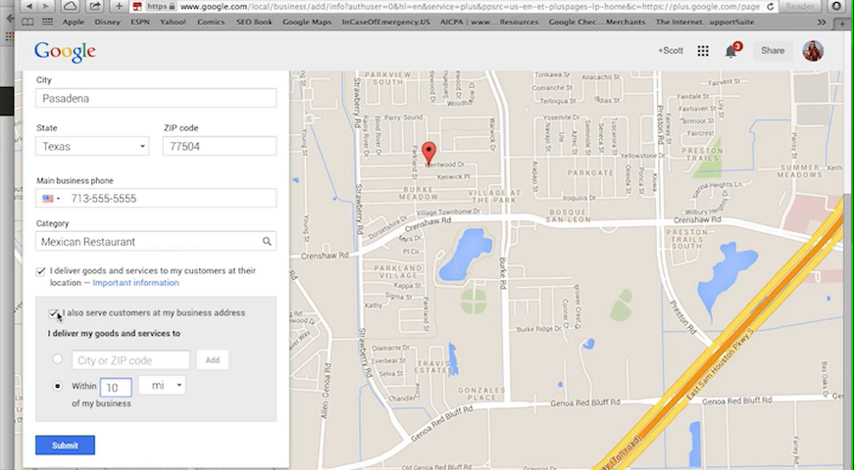
{"action": "left_click", "coordinate": [56, 312]}
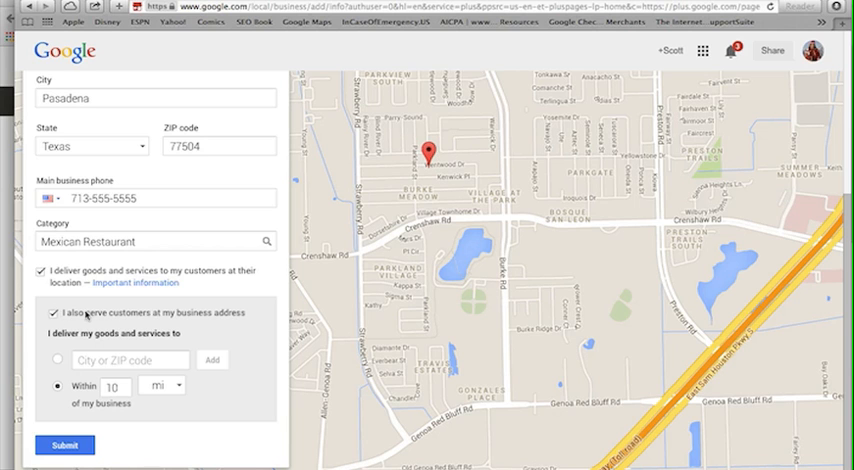
Keep serving customers at the business address and submit the listing details.
{"action": "left_click", "coordinate": [58, 312]}
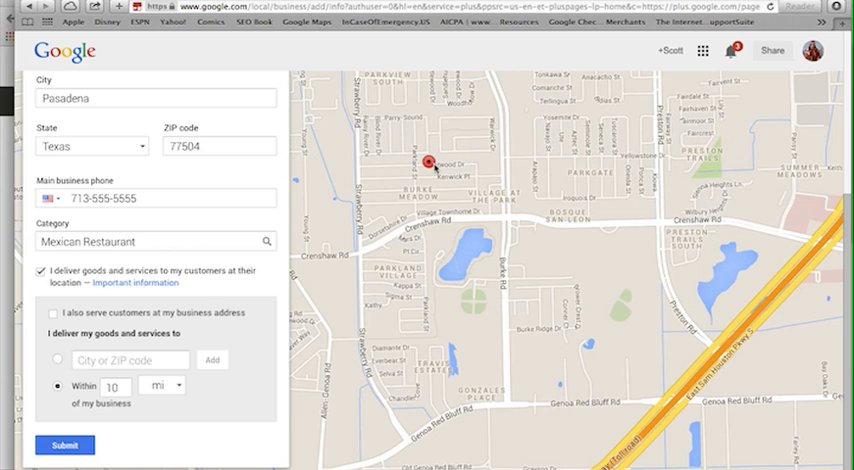
{"action": "left_click", "coordinate": [58, 312]}
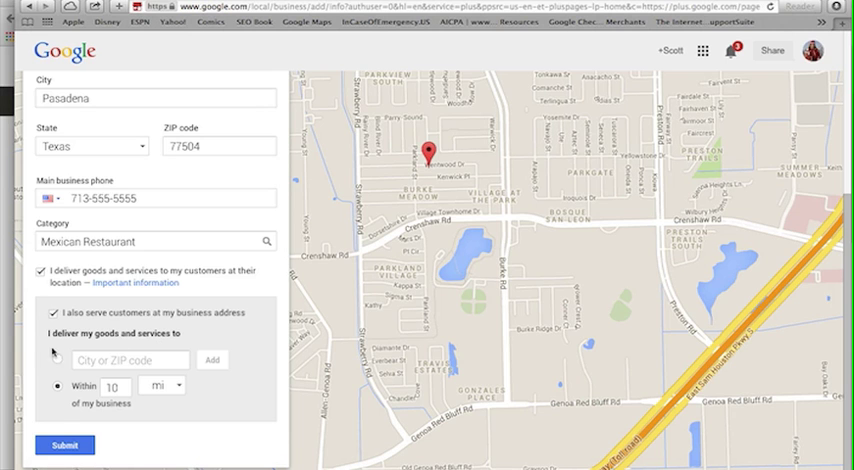
{"action": "left_click", "coordinate": [60, 444]}
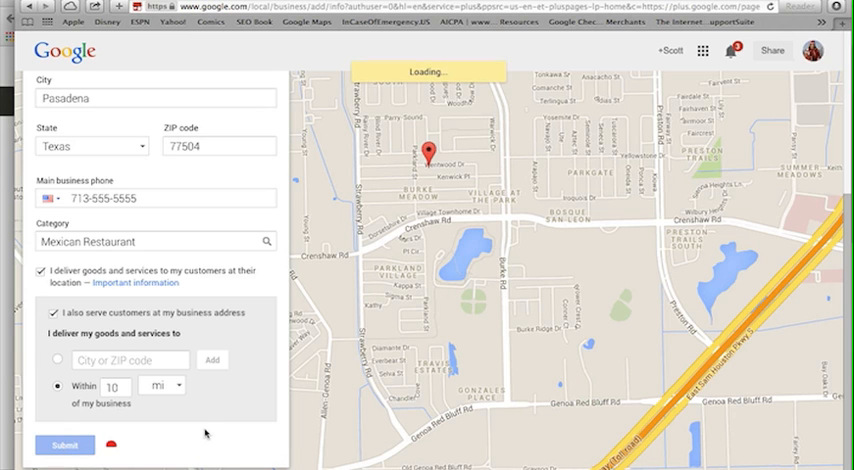
{"action": "left_click", "coordinate": [60, 444]}
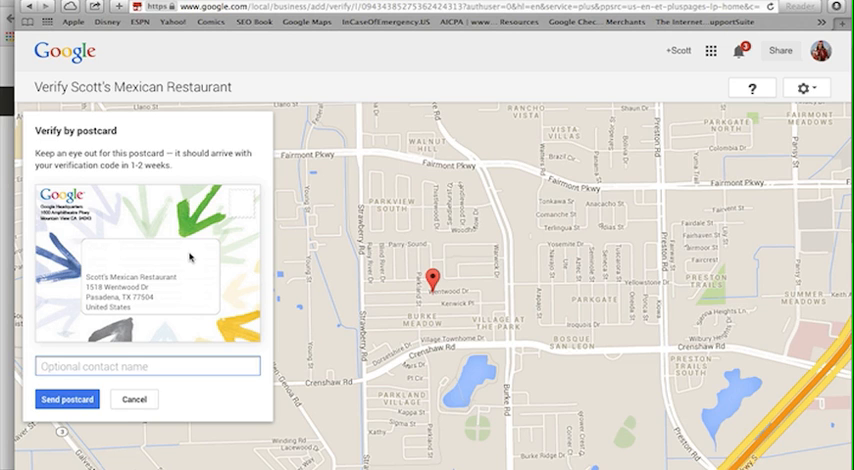
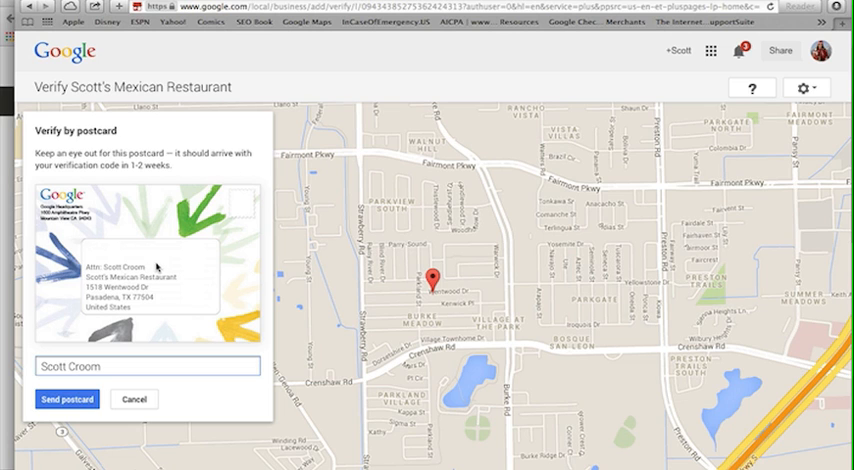
Enter contact name 'Sc' and send the verification postcard.
{"action": "mouse_move", "coordinate": [176, 292]}
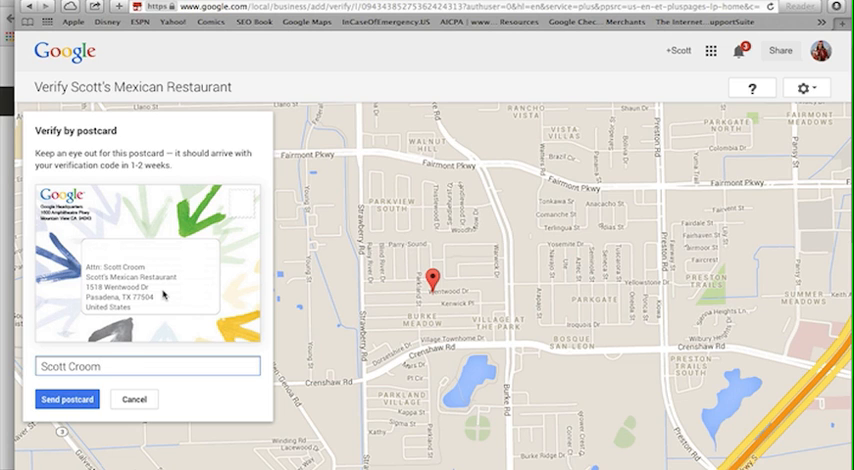
{"action": "left_click", "coordinate": [66, 400]}
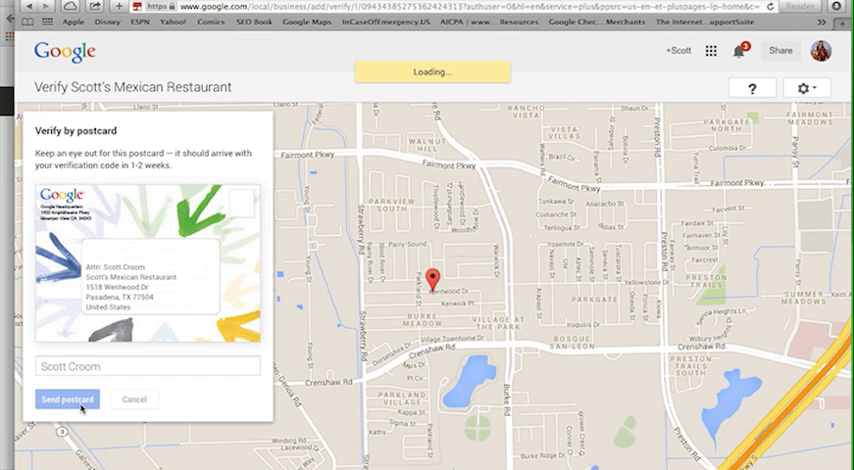
{"action": "left_click", "coordinate": [68, 396]}
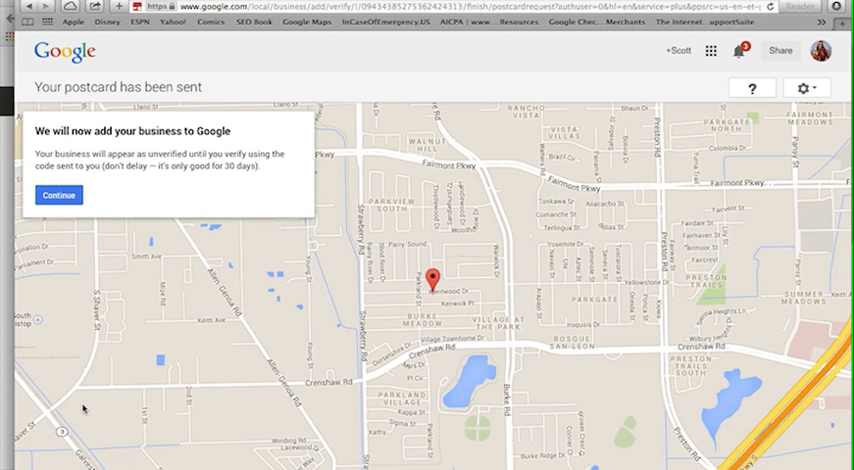
{"action": "mouse_move", "coordinate": [64, 196]}
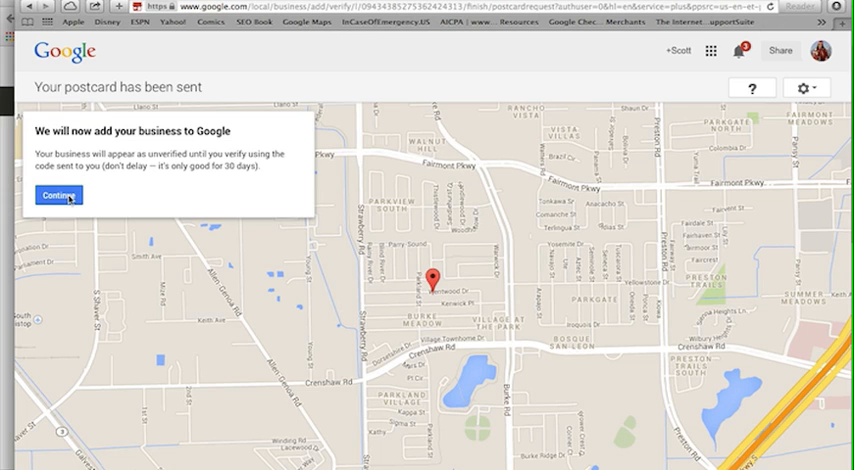
Continue past the 'We will now add your business to Google' notice.
{"action": "left_click", "coordinate": [58, 196]}
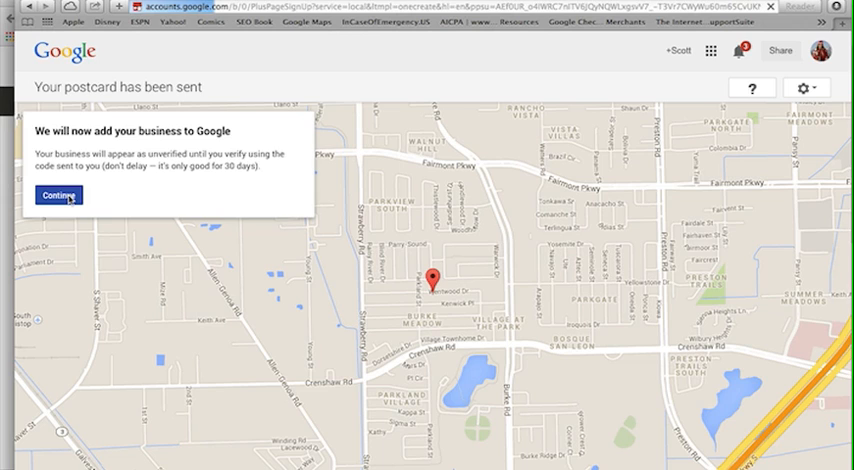
{"action": "left_click", "coordinate": [58, 196]}
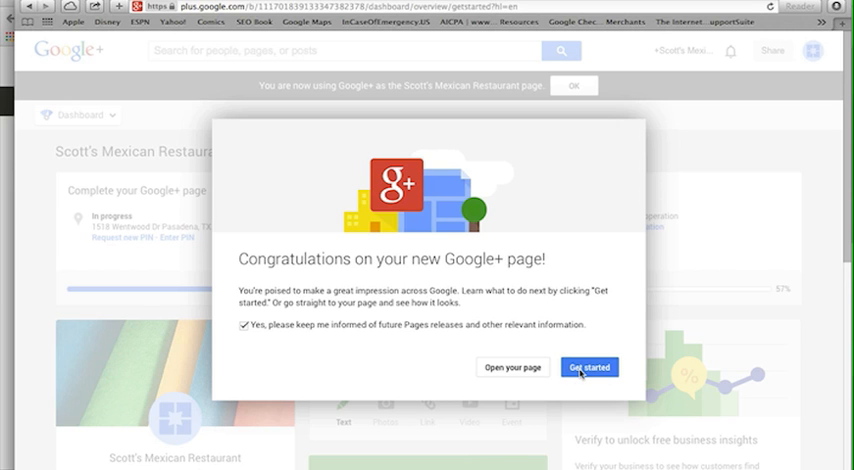
Get started from the congratulations dialog and scroll down the new dashboard.
{"action": "left_click", "coordinate": [588, 366]}
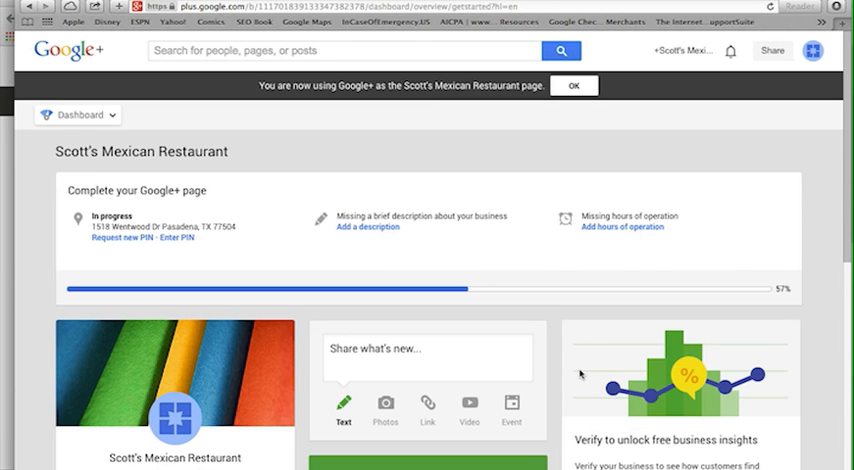
{"action": "mouse_move", "coordinate": [560, 378]}
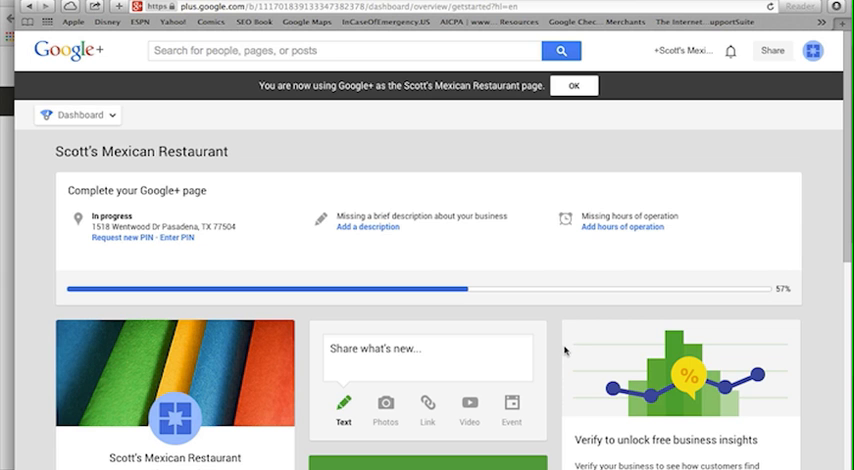
{"action": "scroll", "scroll_direction": "down", "scroll_amount": 3}
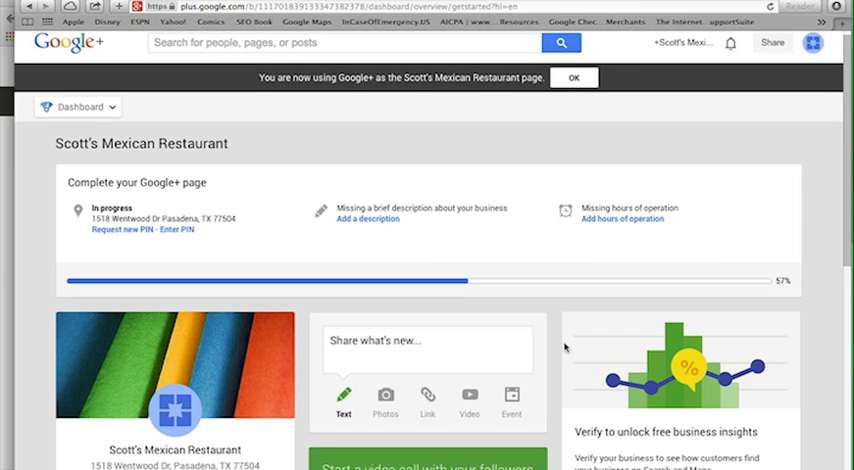
{"action": "scroll", "scroll_direction": "down", "scroll_amount": 3}
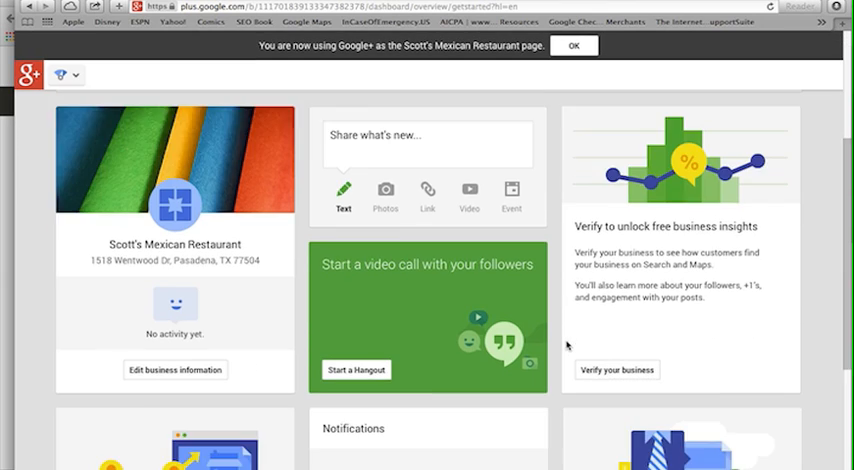
{"action": "scroll", "scroll_direction": "down", "scroll_amount": 3}
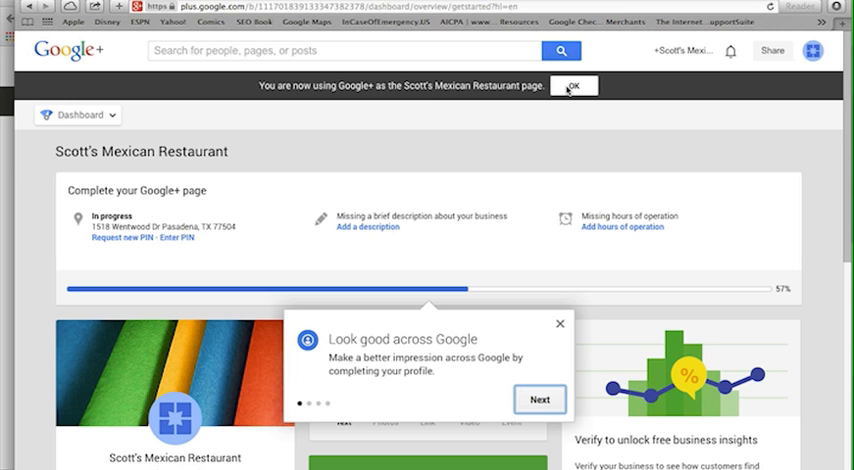
Dismiss the page identity notice and advance to the next dashboard tour tip.
{"action": "left_click", "coordinate": [580, 84]}
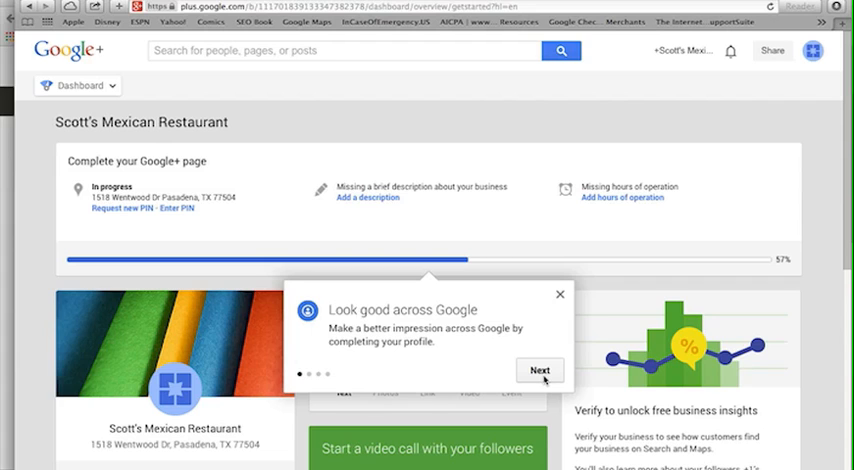
{"action": "left_click", "coordinate": [540, 368]}
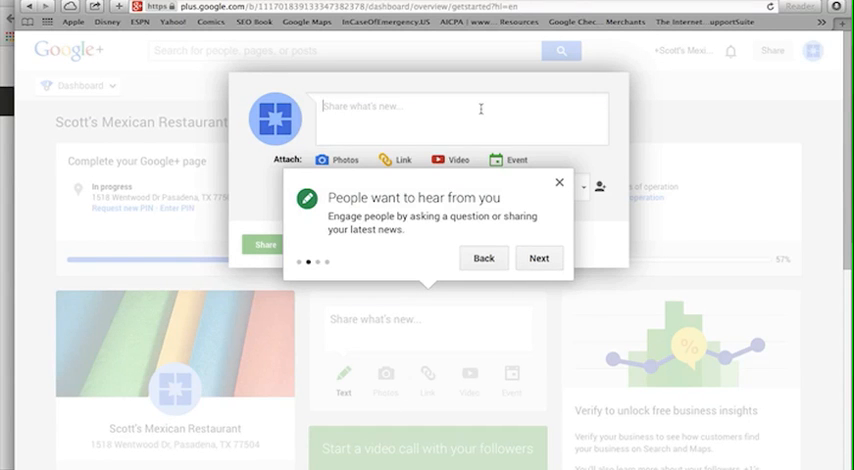
{"action": "mouse_move", "coordinate": [692, 78]}
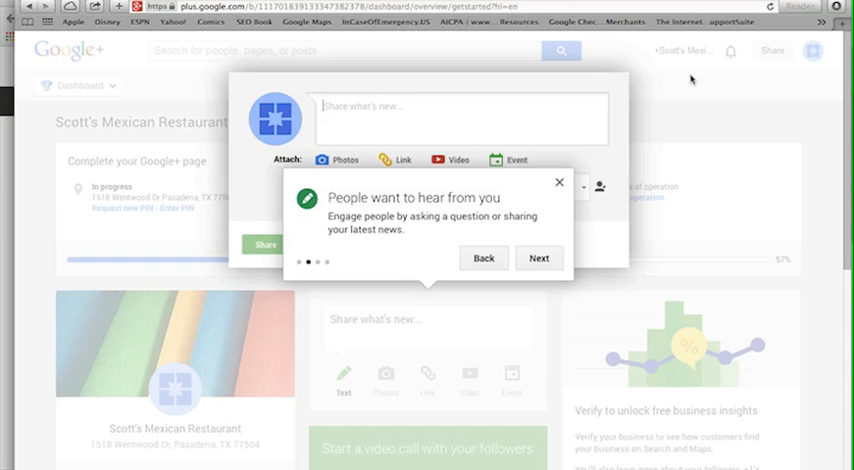
{"action": "type", "text": "Hello Wo"}
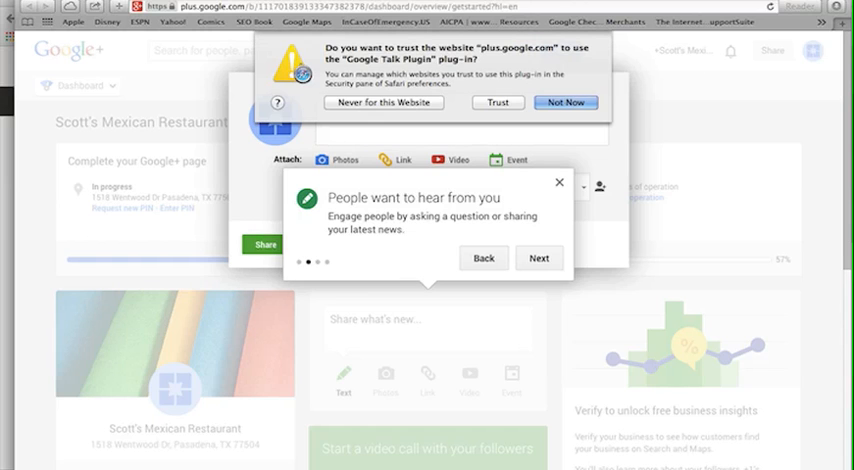
Trust the Google Talk plugin, finish the tour and close the congratulations message.
{"action": "left_click", "coordinate": [496, 102]}
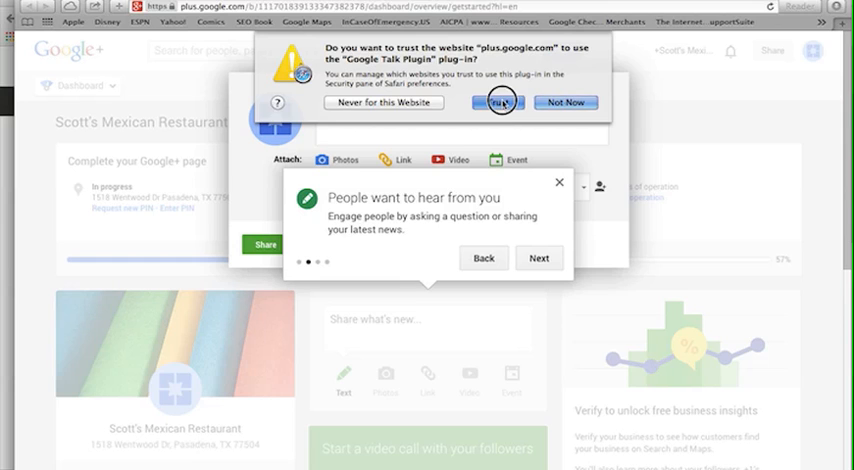
{"action": "left_click", "coordinate": [504, 102]}
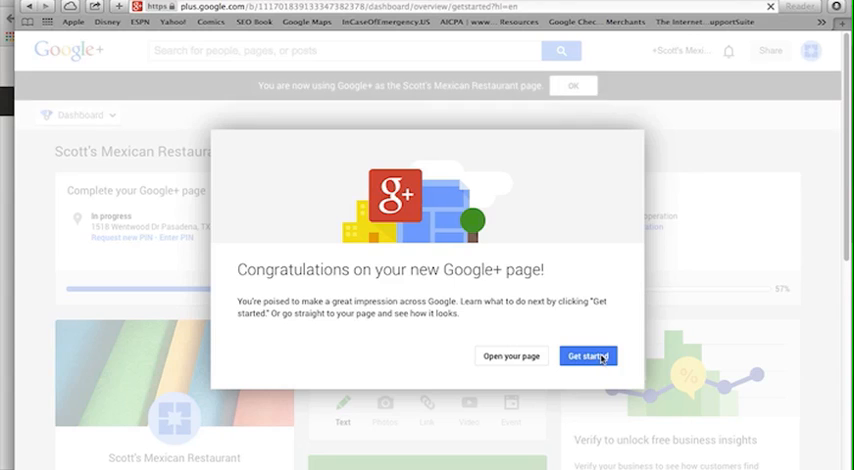
{"action": "left_click", "coordinate": [588, 356]}
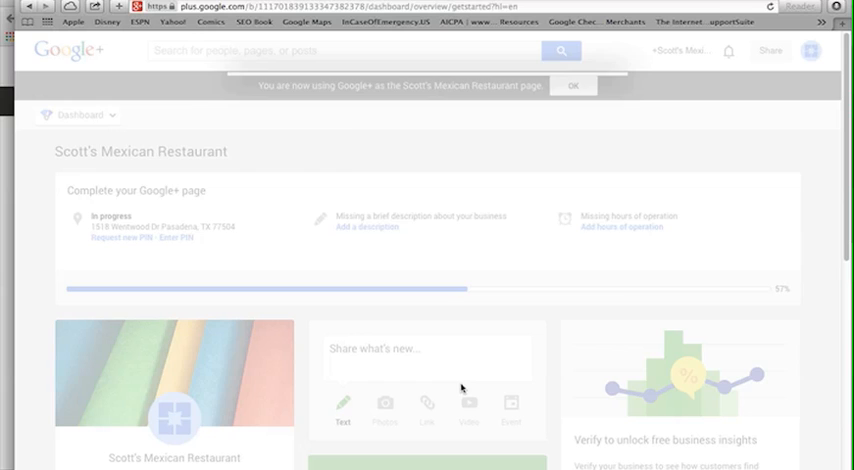
Write 'Hello World! Welcome to my new page.', share it publicly and retry after the error.
{"action": "left_click", "coordinate": [428, 350]}
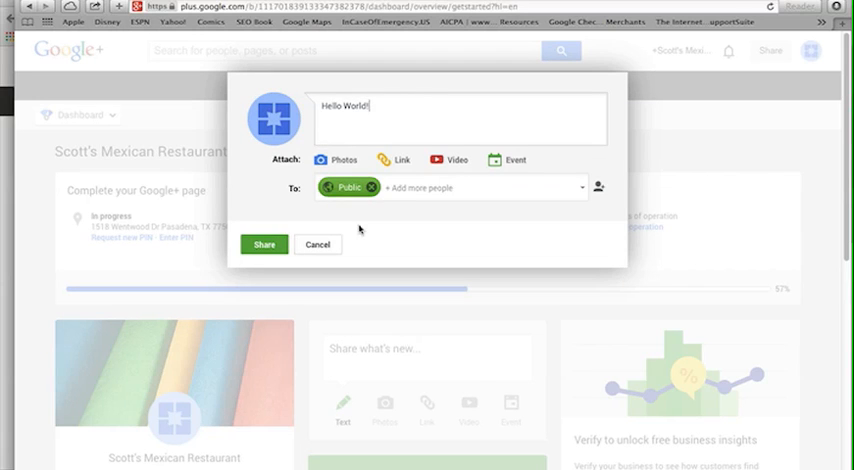
{"action": "mouse_move", "coordinate": [348, 188]}
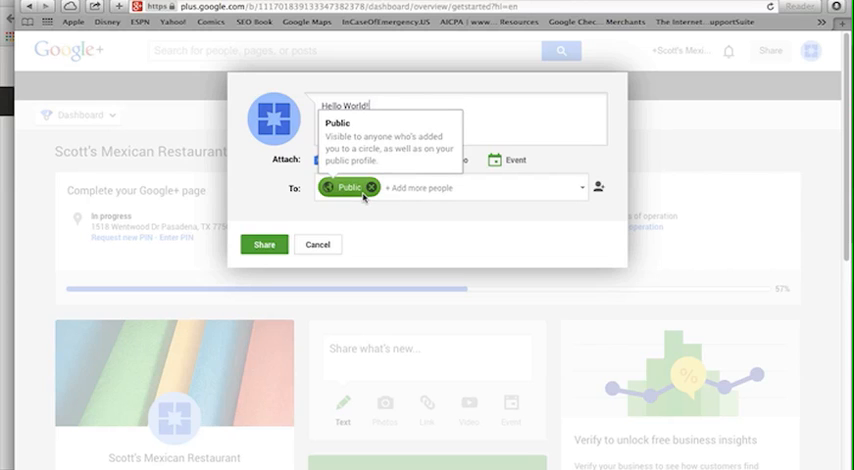
{"action": "mouse_move", "coordinate": [370, 188]}
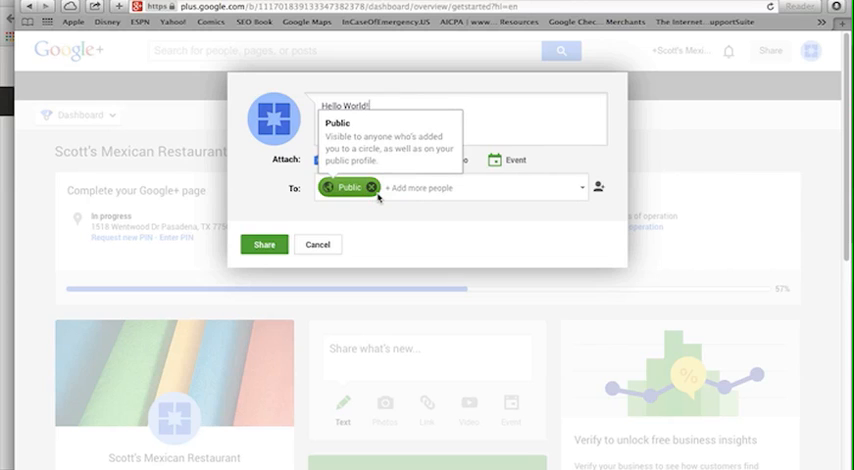
{"action": "mouse_move", "coordinate": [292, 216]}
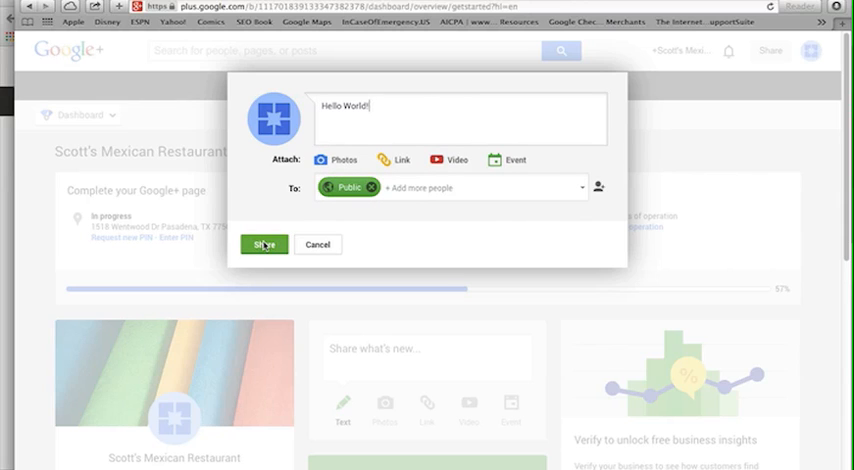
{"action": "type", "text": "Welcome to my n"}
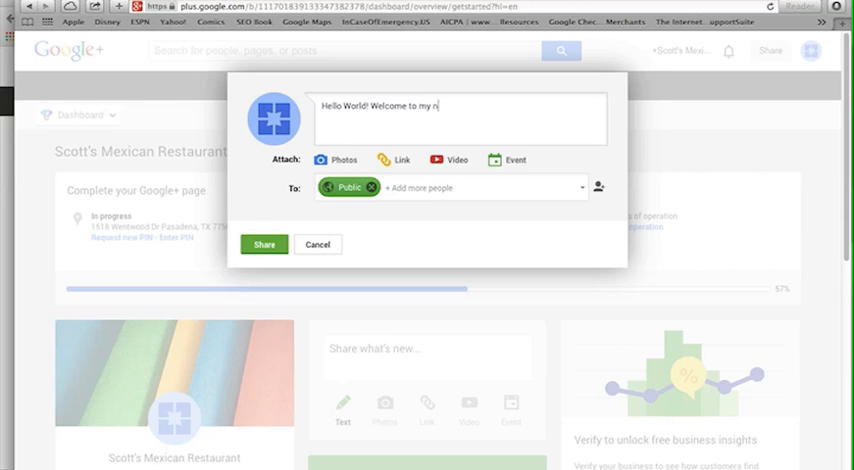
{"action": "type", "text": "ew page."}
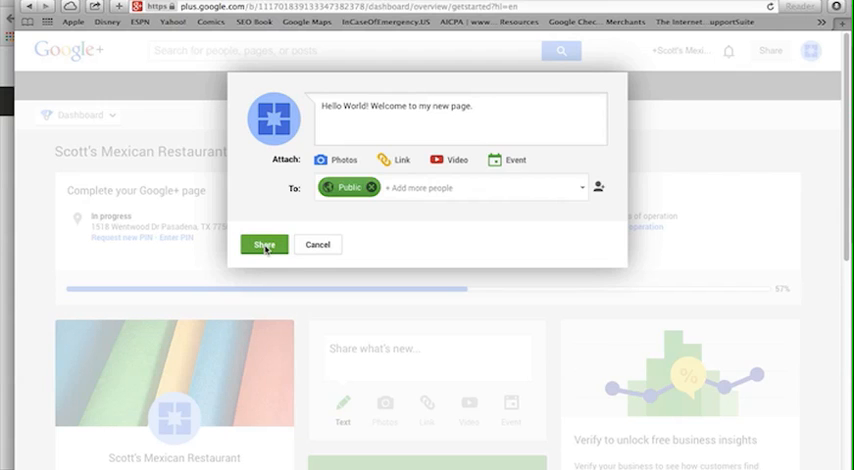
{"action": "left_click", "coordinate": [264, 244]}
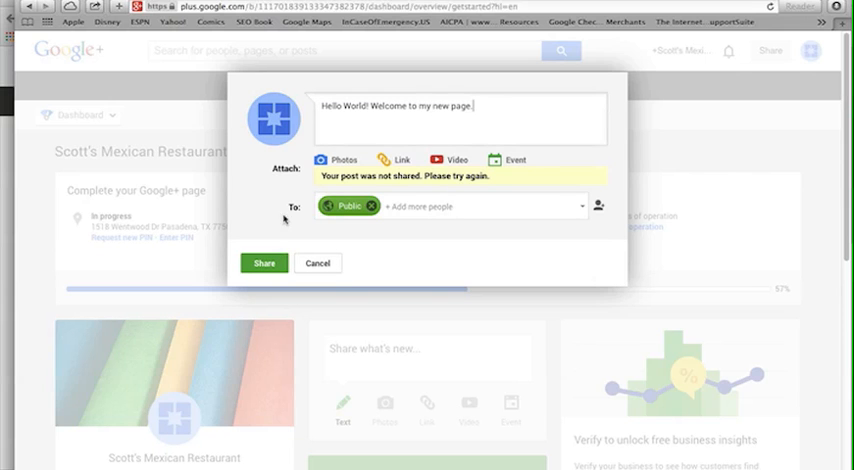
{"action": "left_click", "coordinate": [264, 264]}
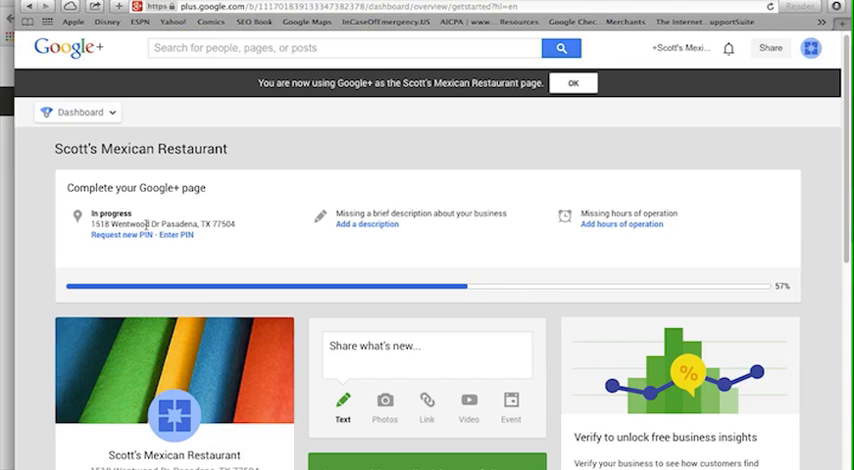
{"action": "mouse_move", "coordinate": [324, 228]}
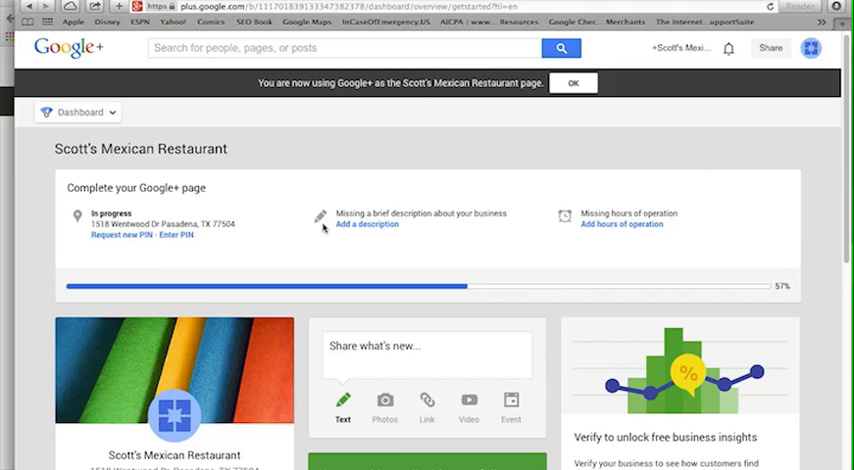
Follow the Add a description link to the restaurant's public local page.
{"action": "left_click", "coordinate": [364, 224]}
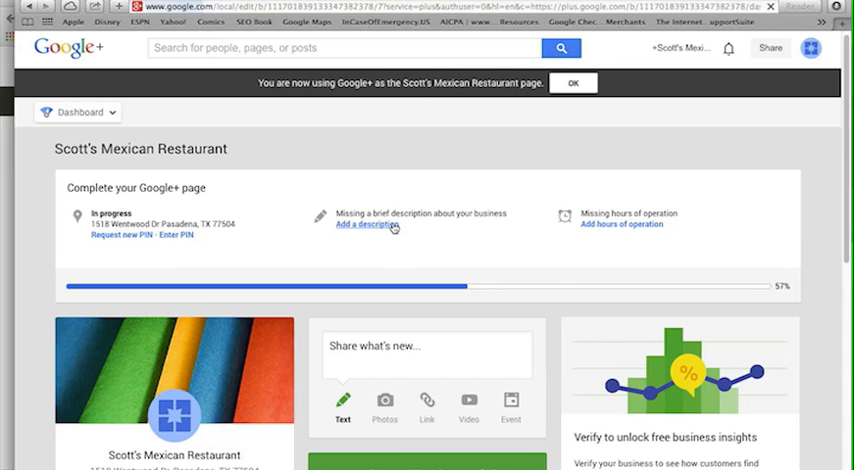
{"action": "left_click", "coordinate": [368, 224]}
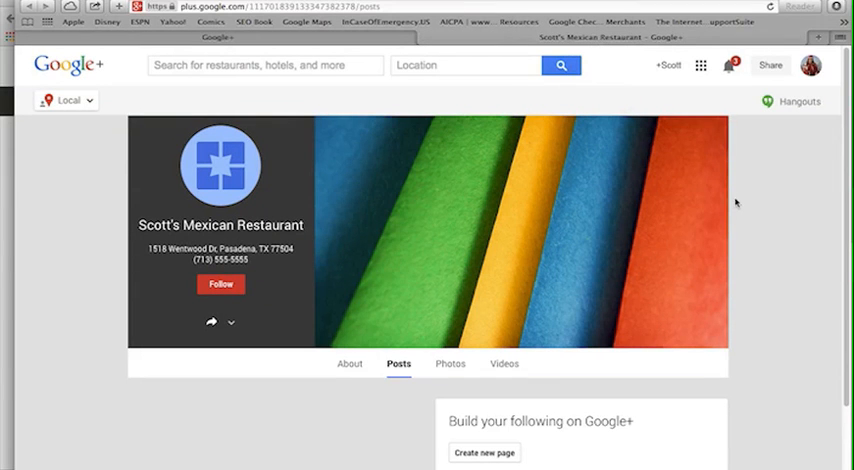
{"action": "mouse_move", "coordinate": [764, 160]}
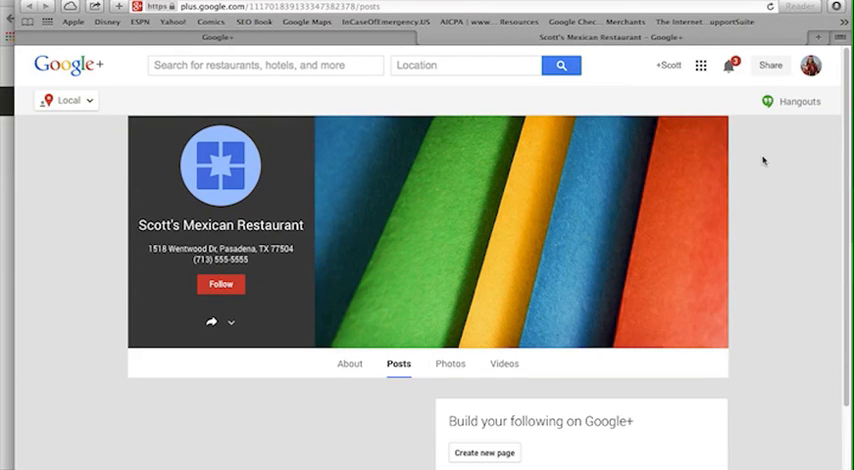
{"action": "mouse_move", "coordinate": [784, 148]}
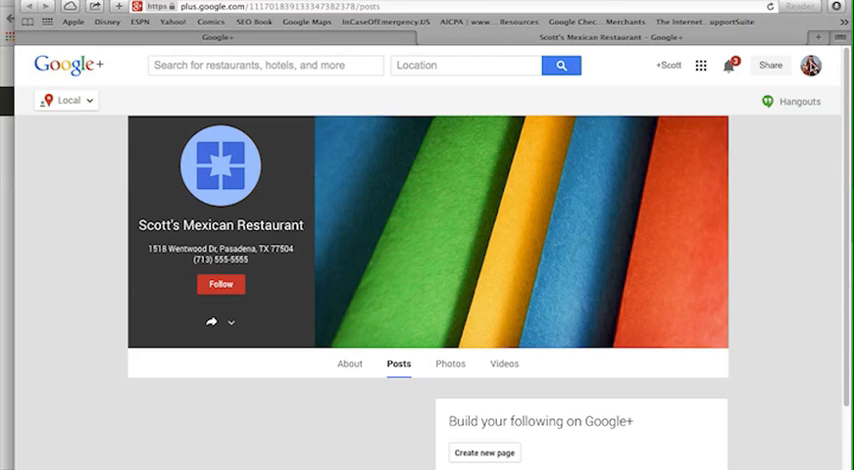
{"action": "mouse_move", "coordinate": [814, 64]}
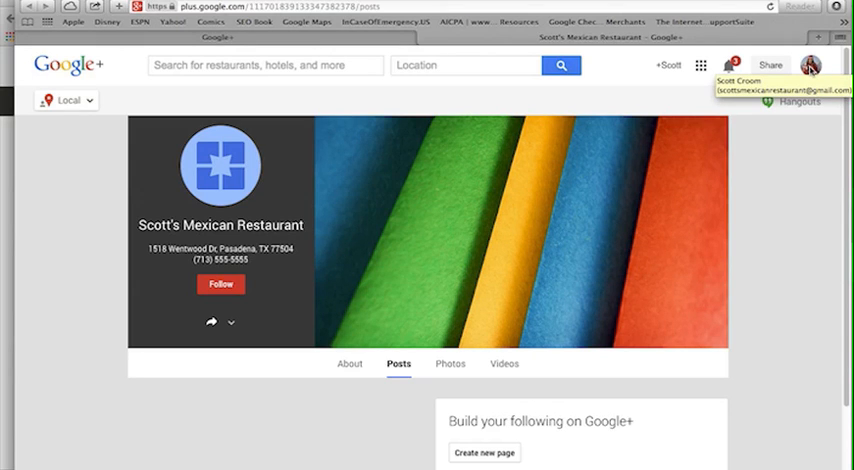
Show the account menu listing the Scott's Mexican Restaurant page.
{"action": "left_click", "coordinate": [812, 64]}
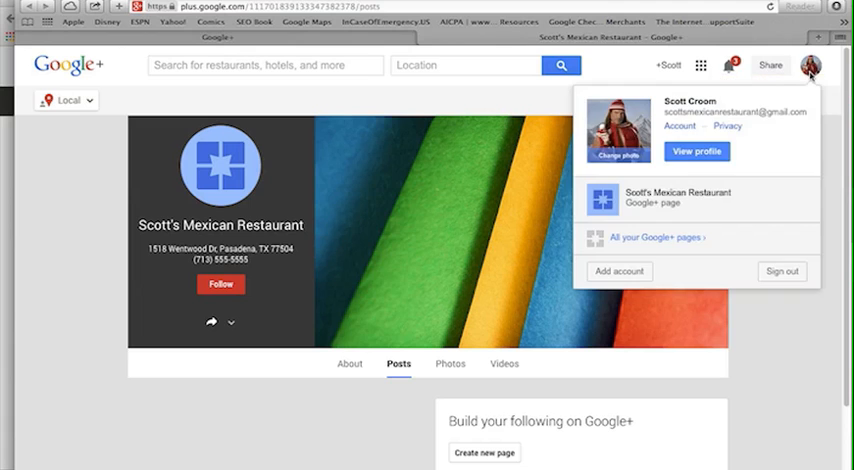
{"action": "mouse_move", "coordinate": [796, 130]}
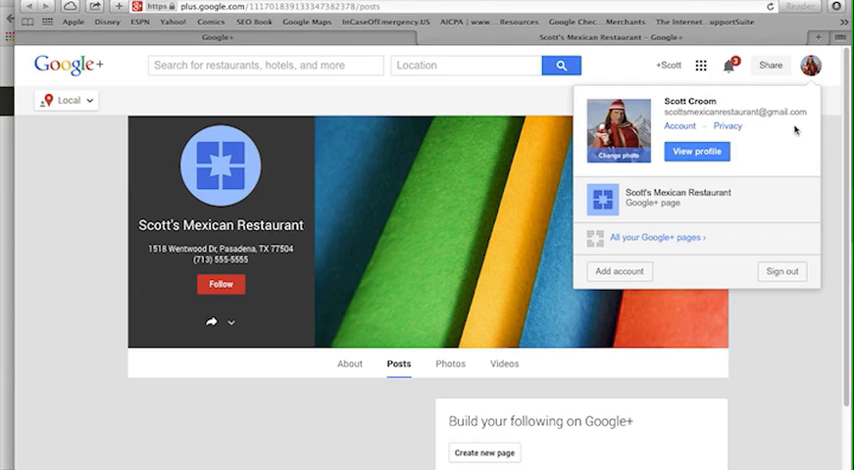
{"action": "mouse_move", "coordinate": [780, 124]}
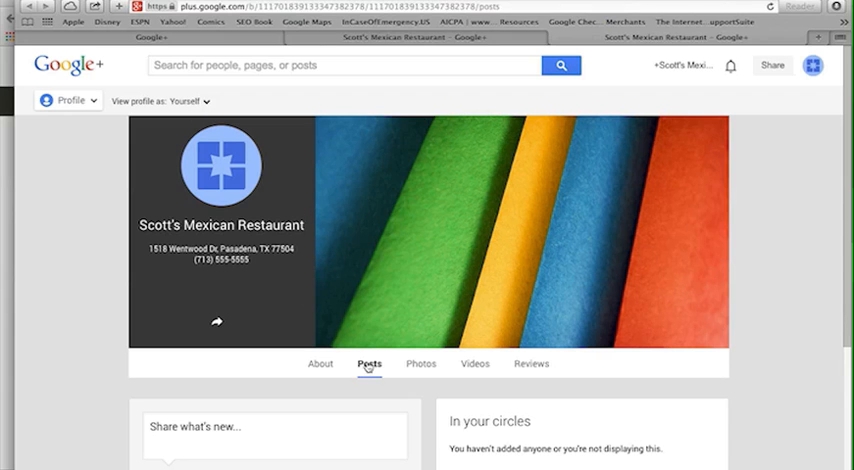
View the page's About information, then its empty Photos section on the public page.
{"action": "left_click", "coordinate": [320, 364]}
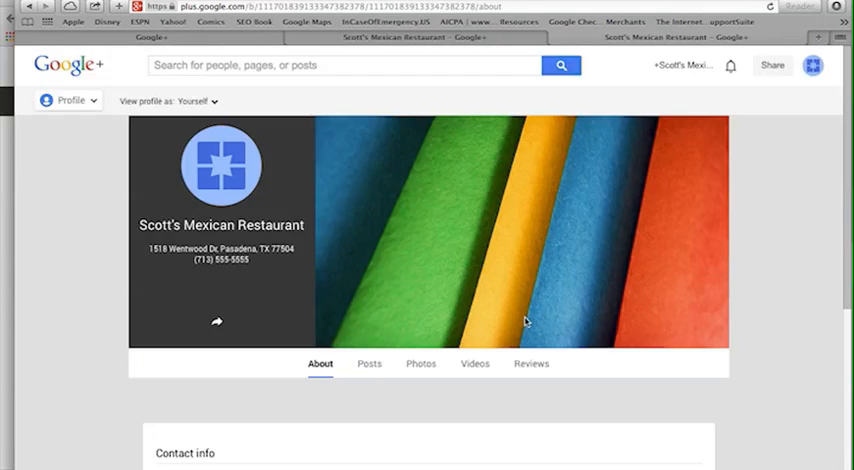
{"action": "mouse_move", "coordinate": [148, 152]}
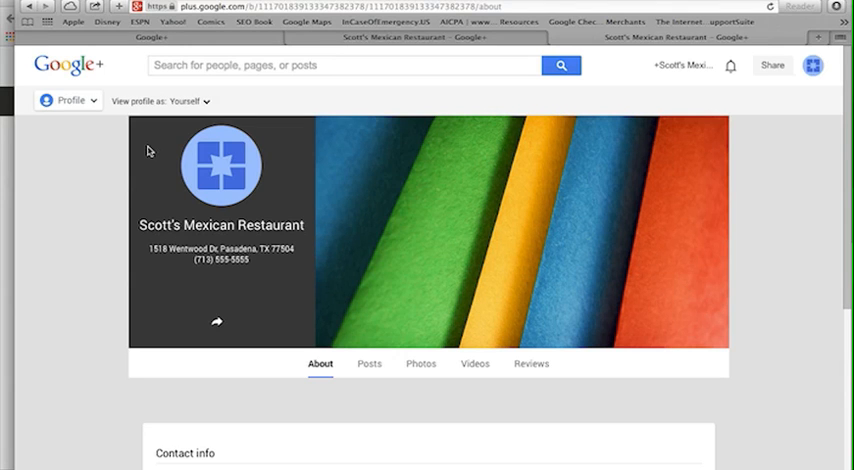
{"action": "left_click", "coordinate": [64, 100]}
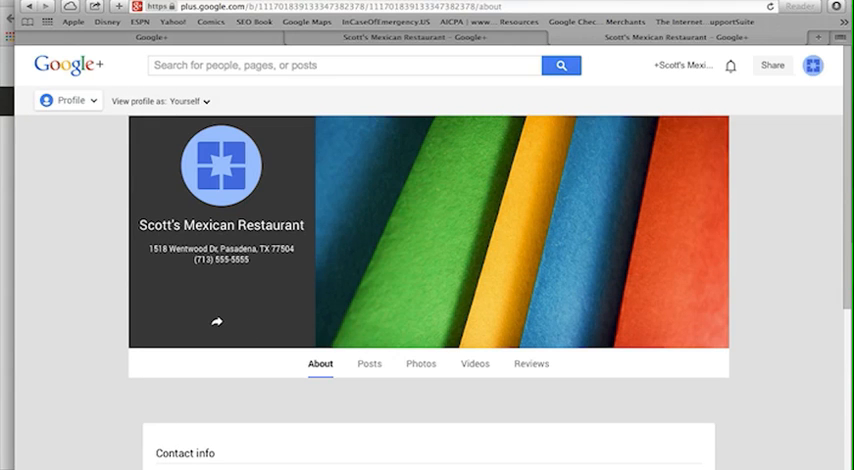
{"action": "left_click", "coordinate": [420, 364]}
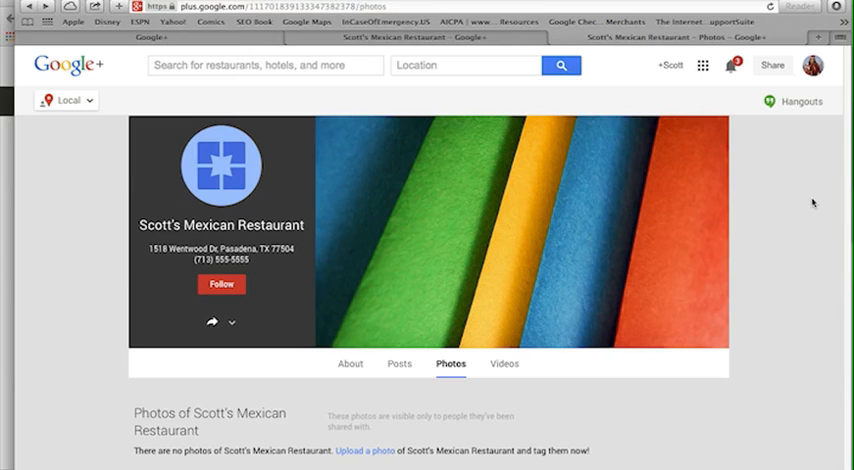
{"action": "mouse_move", "coordinate": [776, 180]}
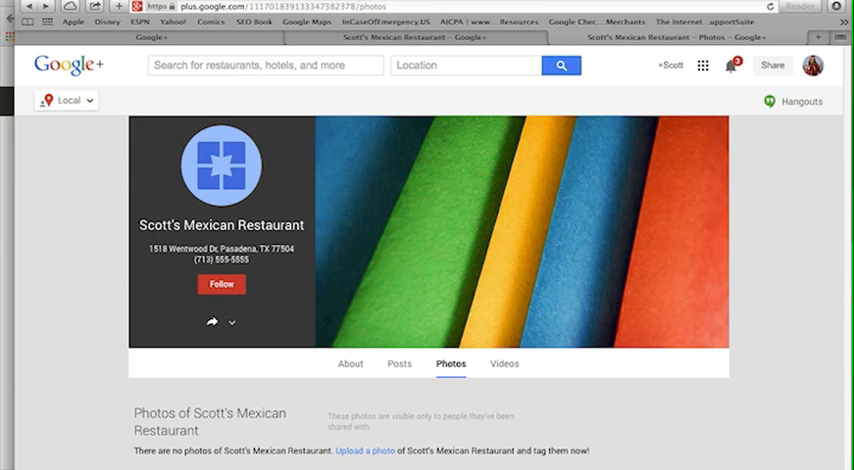
{"action": "left_click", "coordinate": [550, 4]}
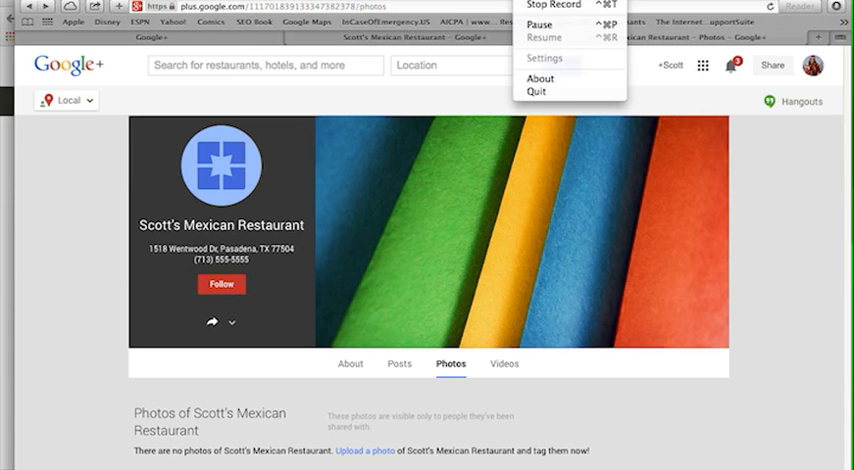